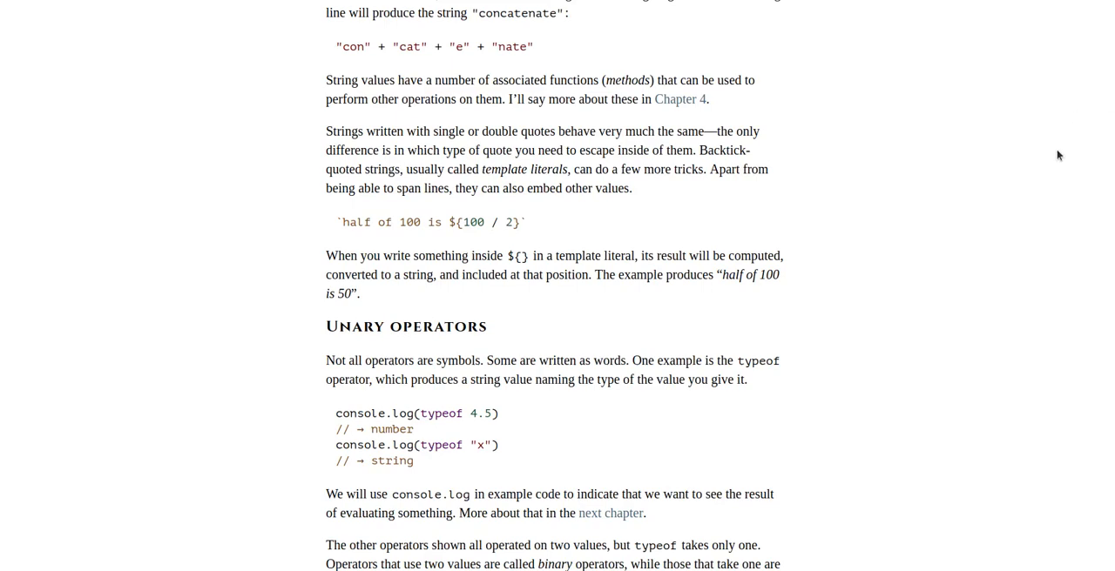
scroll(down, 3)
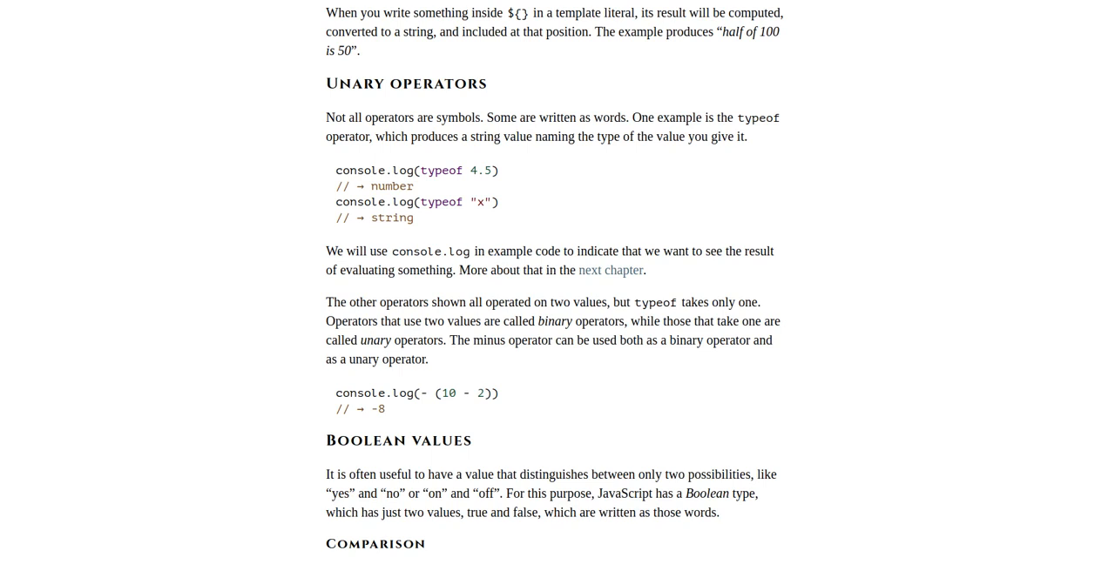
mouse_move(773, 129)
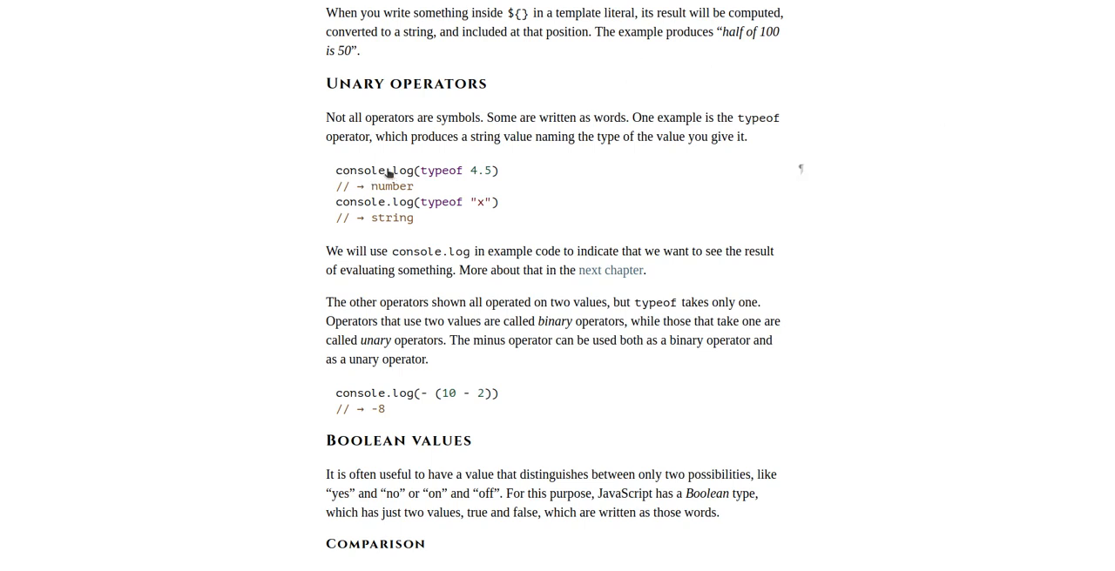
mouse_move(422, 170)
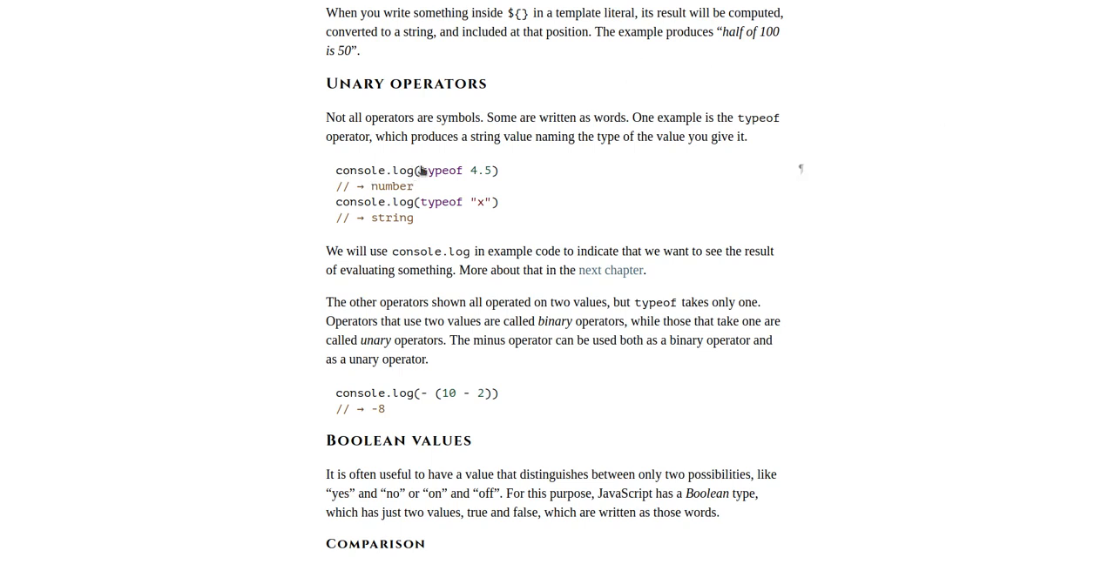
mouse_move(477, 184)
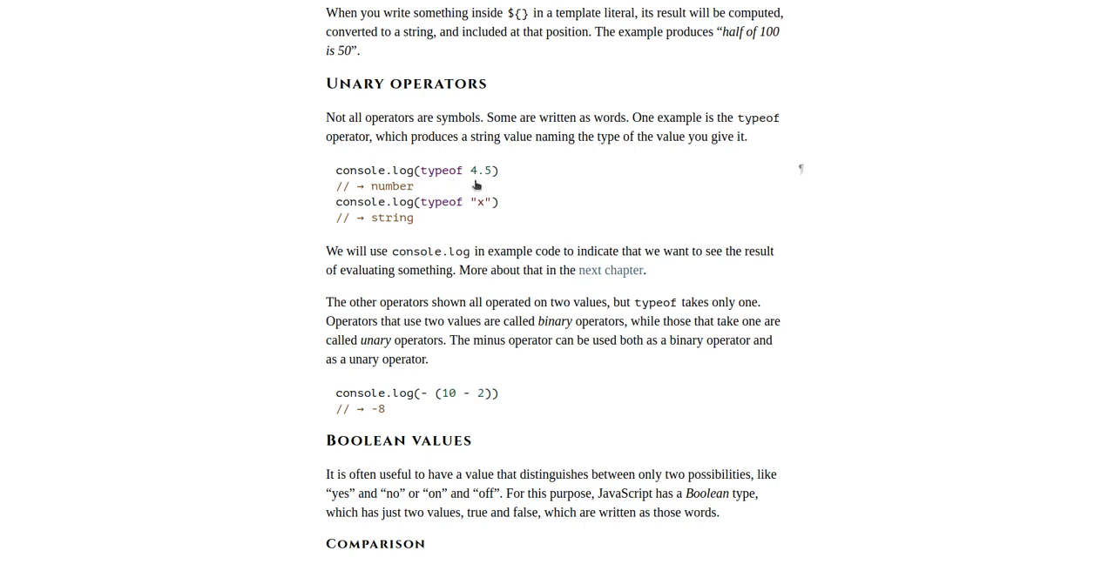
mouse_move(498, 188)
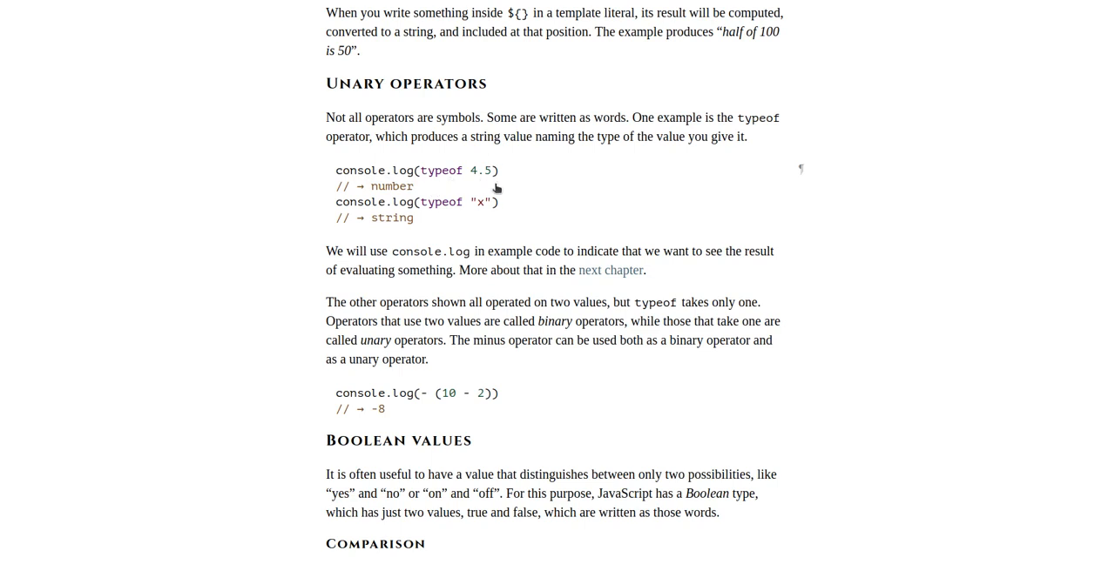
mouse_move(392, 197)
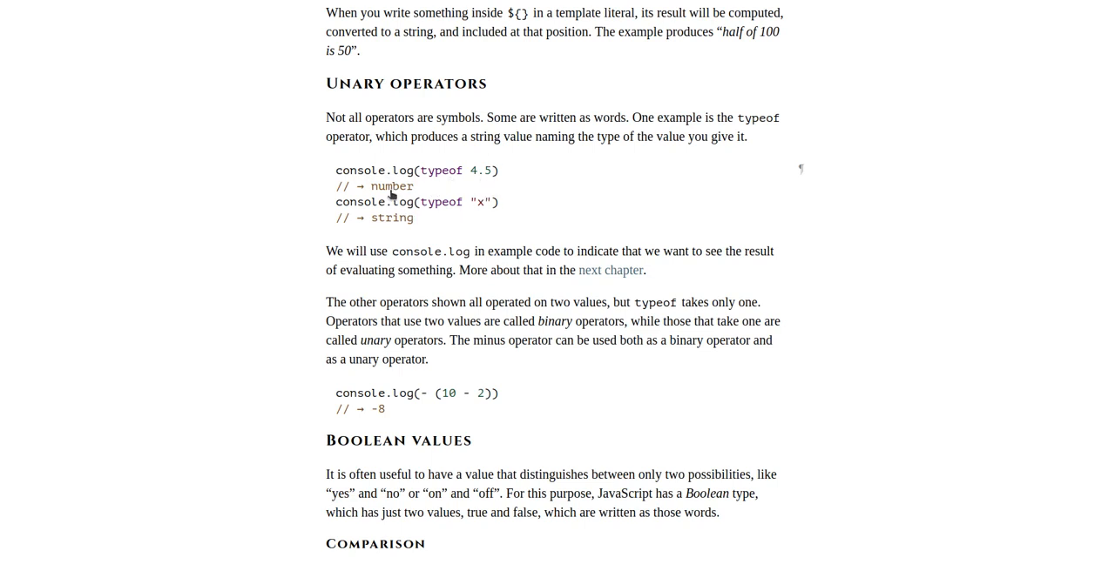
mouse_move(364, 182)
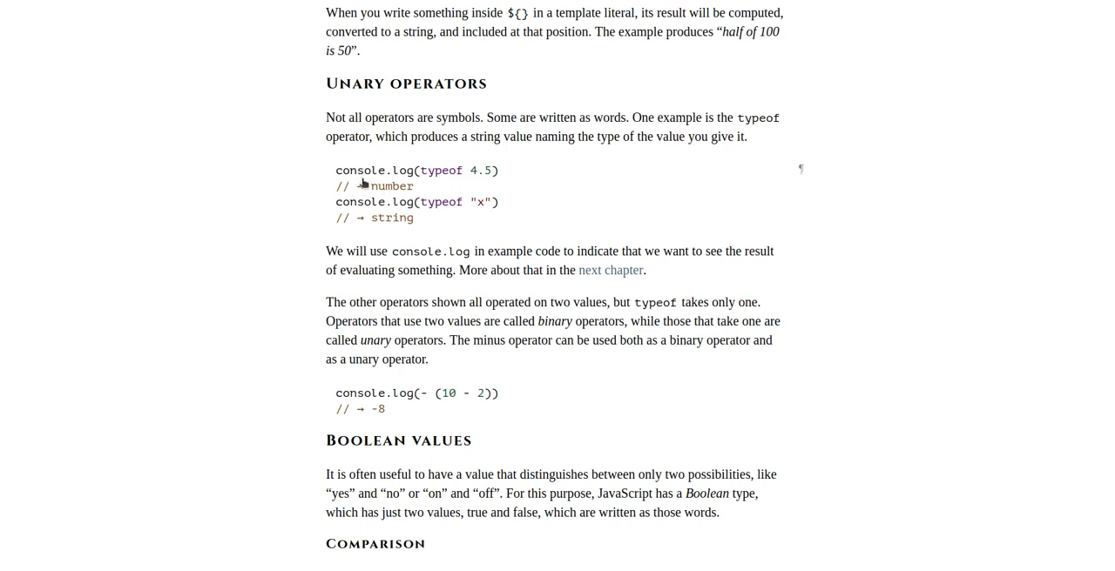
mouse_move(411, 181)
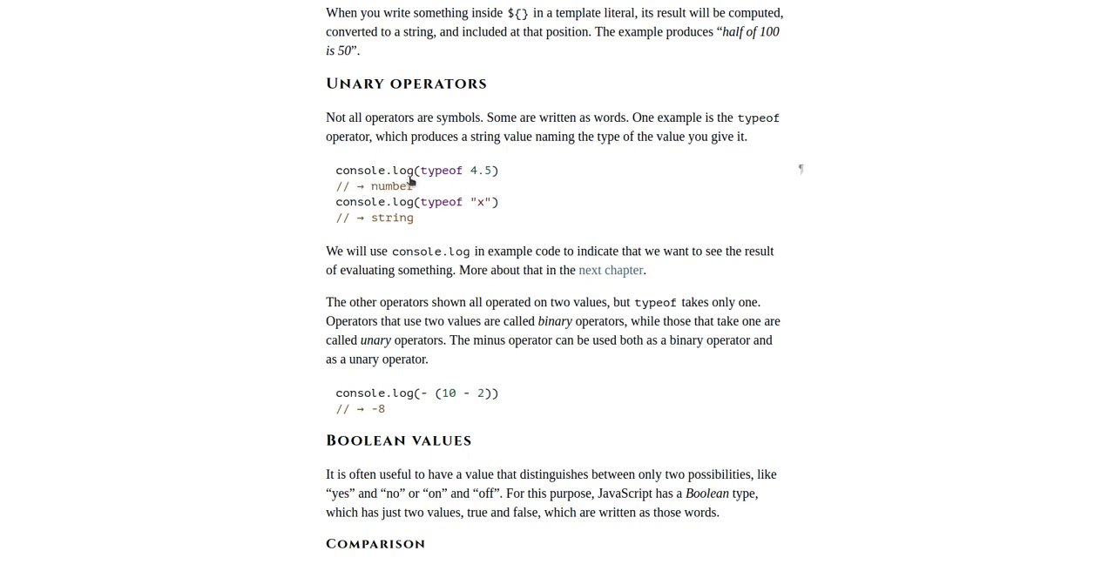
mouse_move(417, 183)
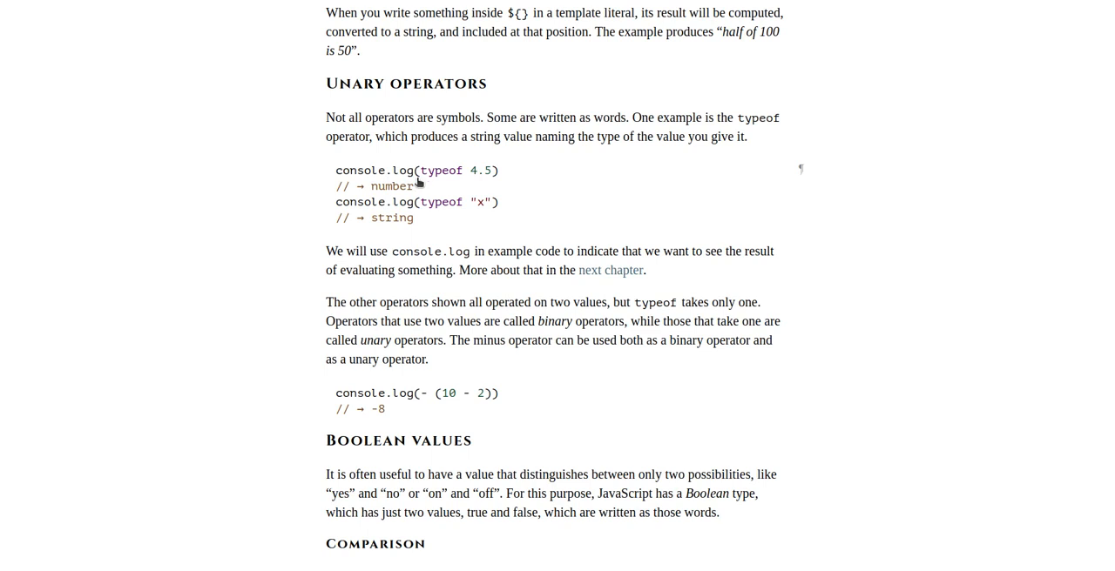
mouse_move(442, 186)
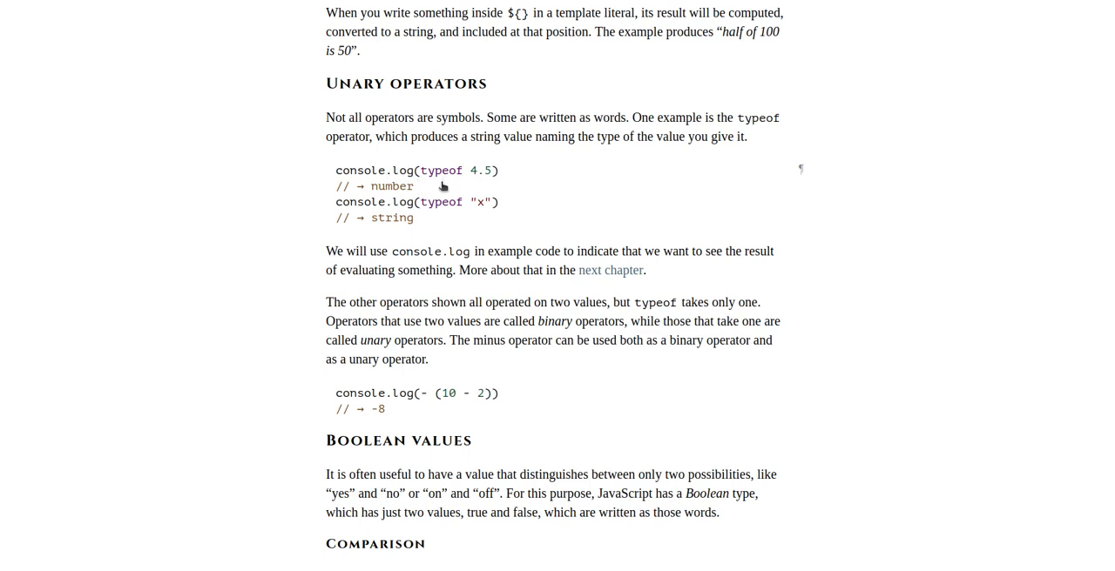
mouse_move(498, 172)
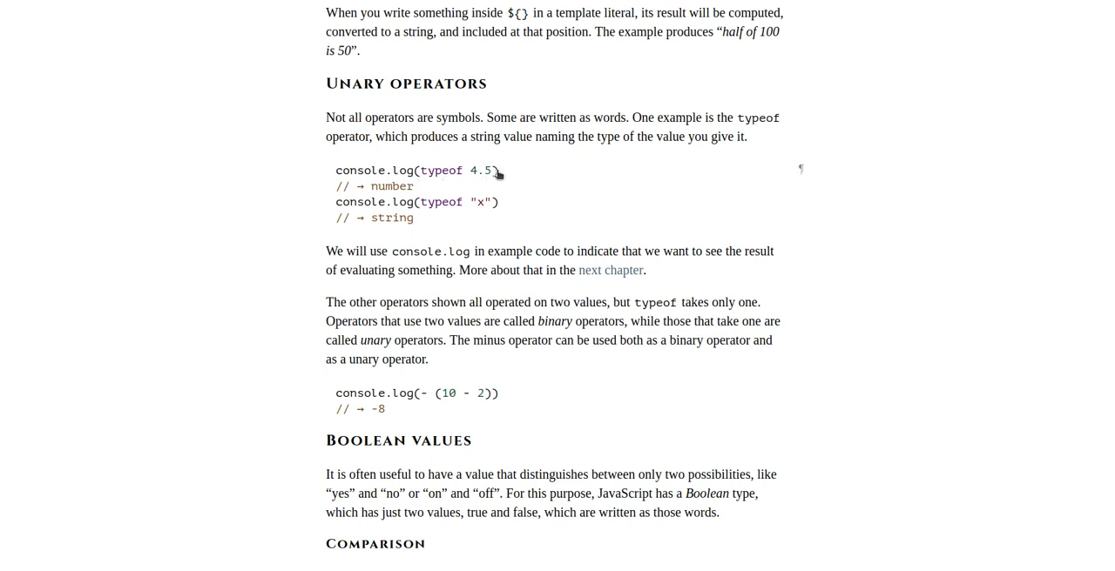
mouse_move(537, 192)
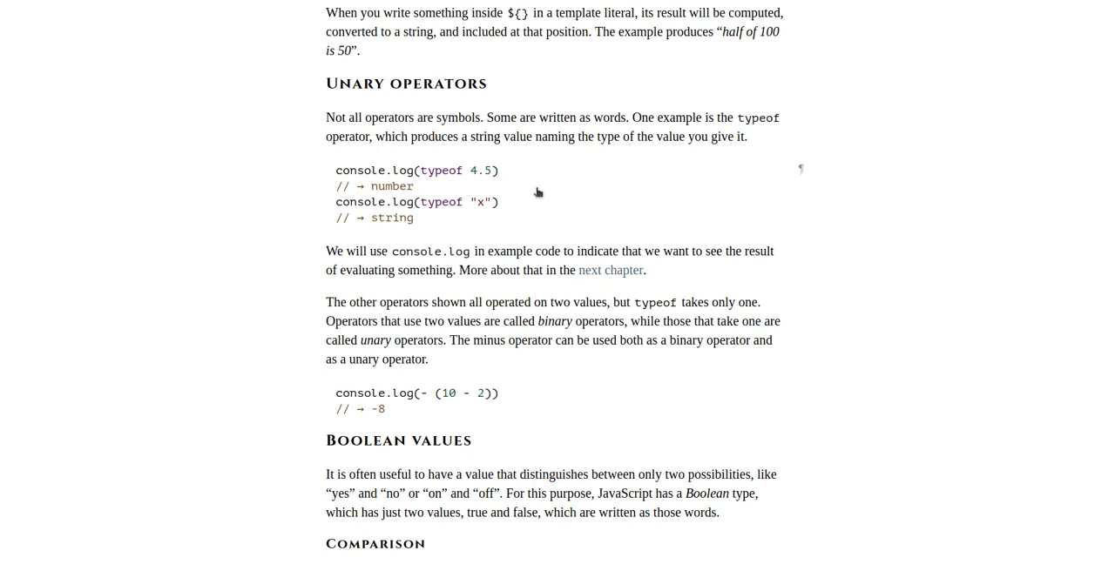
mouse_move(386, 135)
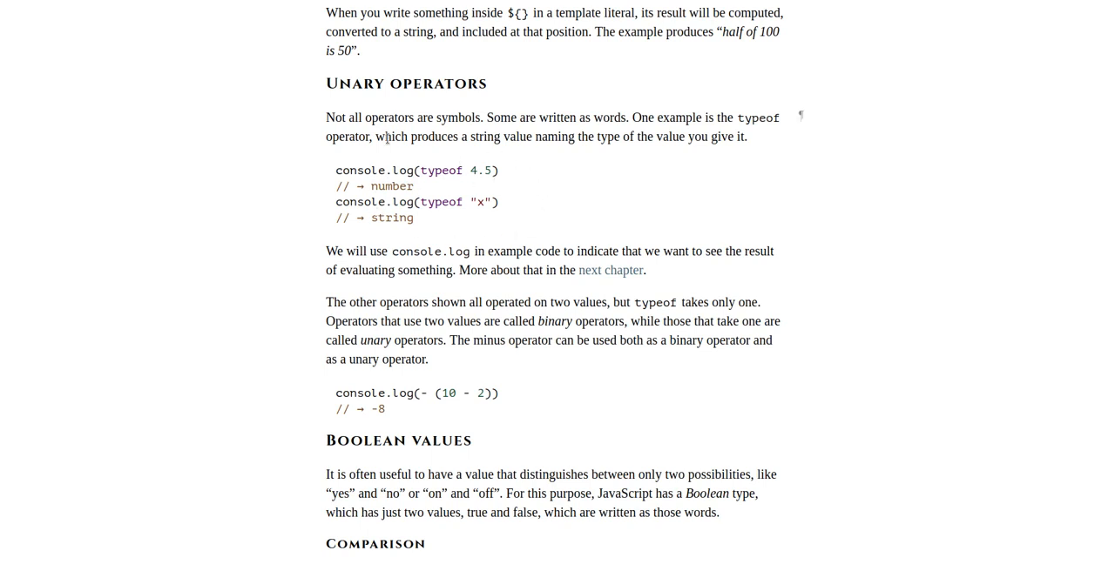
mouse_move(486, 181)
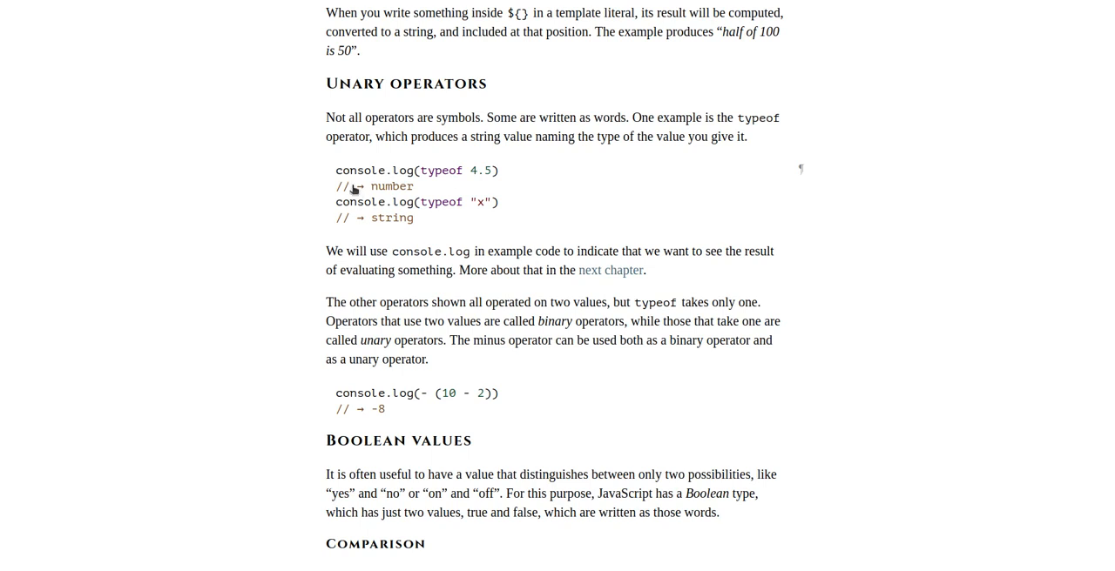
mouse_move(394, 192)
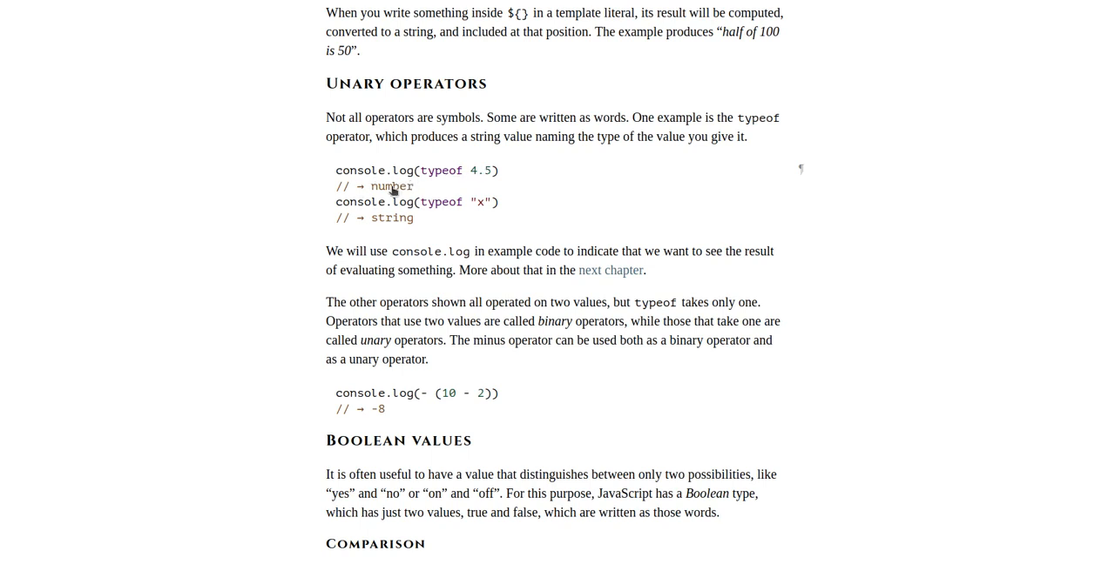
mouse_move(435, 202)
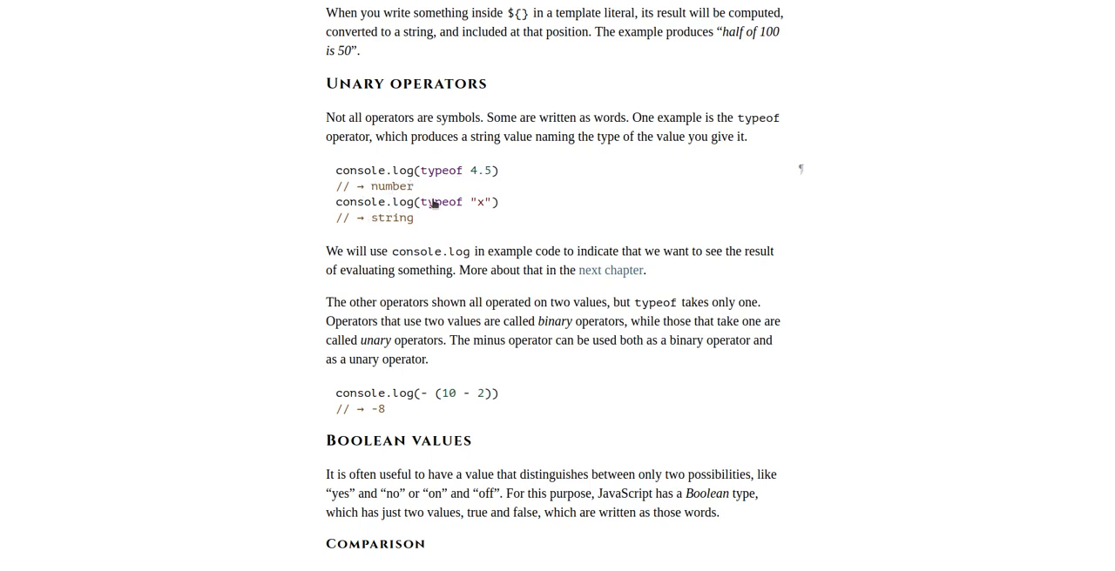
mouse_move(481, 209)
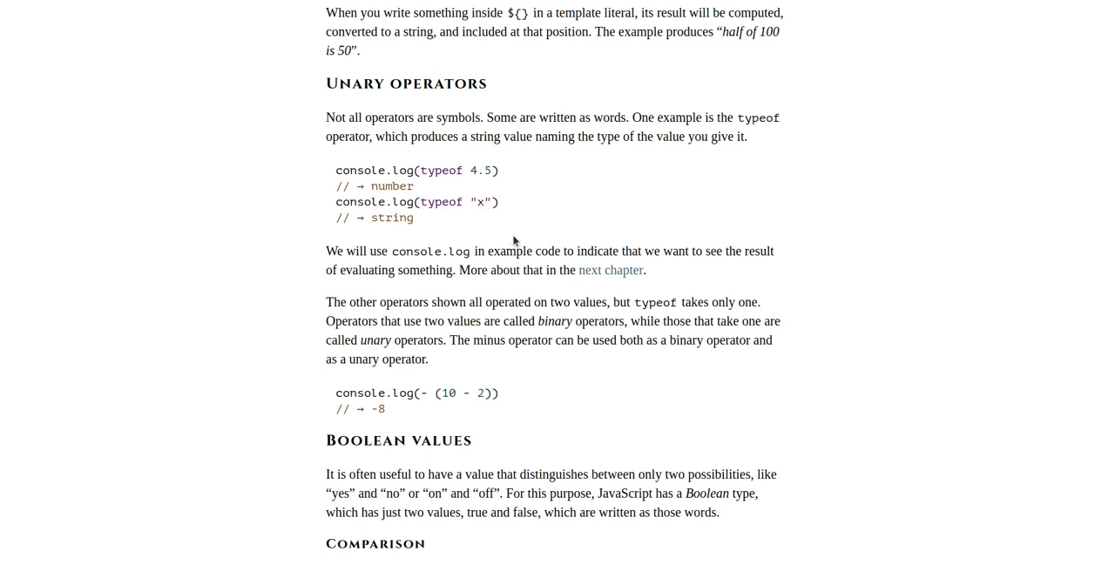
mouse_move(419, 236)
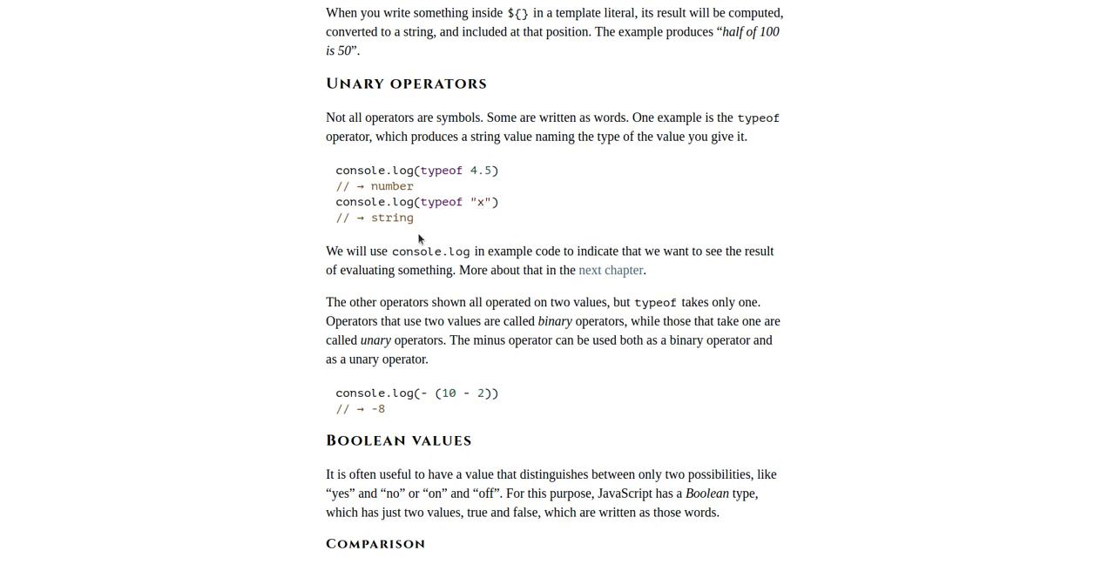
mouse_move(798, 150)
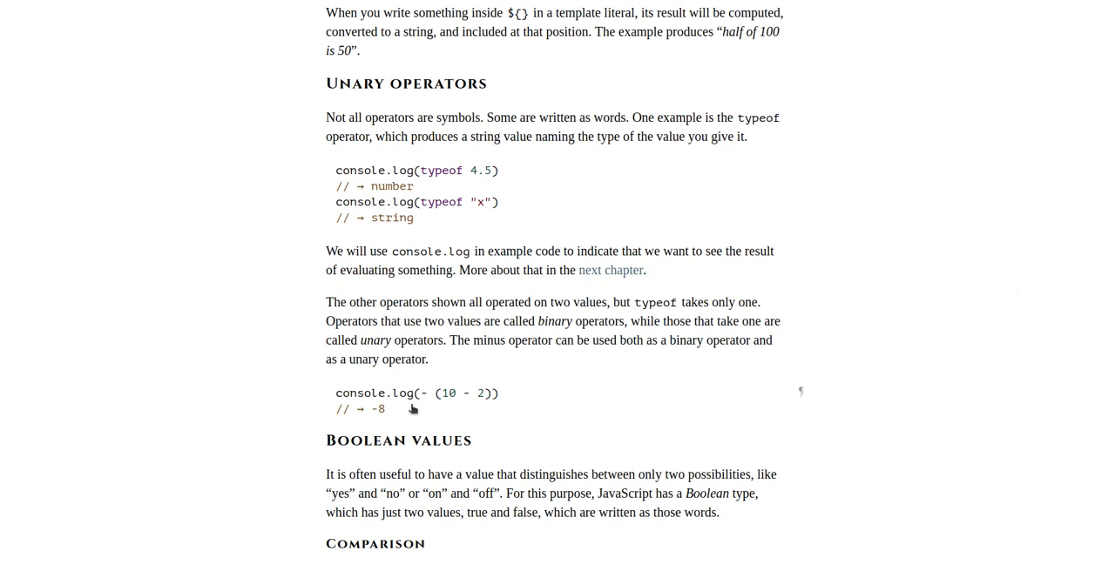
mouse_move(446, 411)
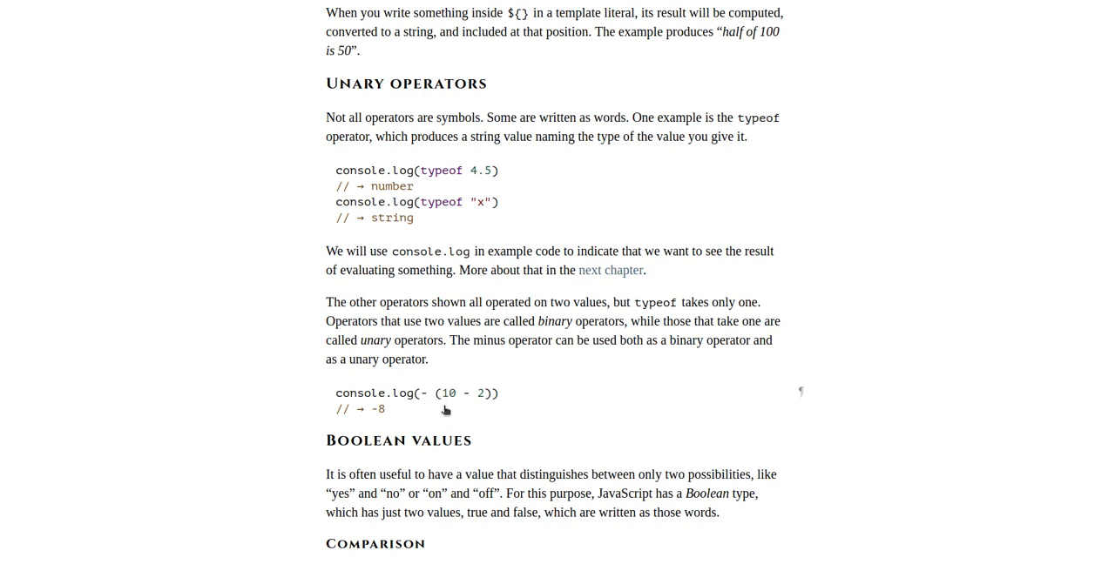
mouse_move(481, 402)
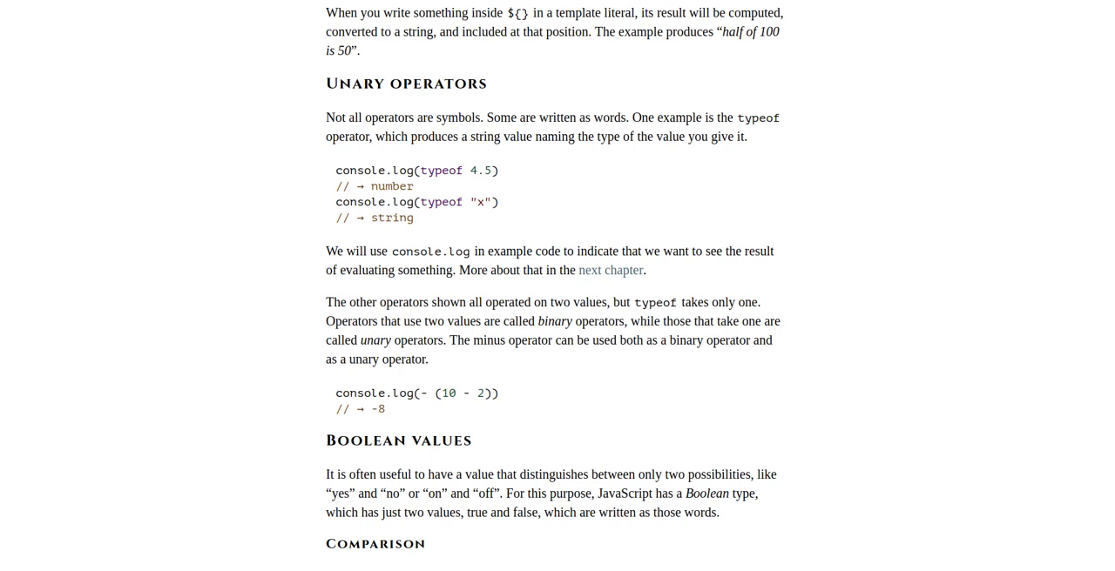
mouse_move(1057, 460)
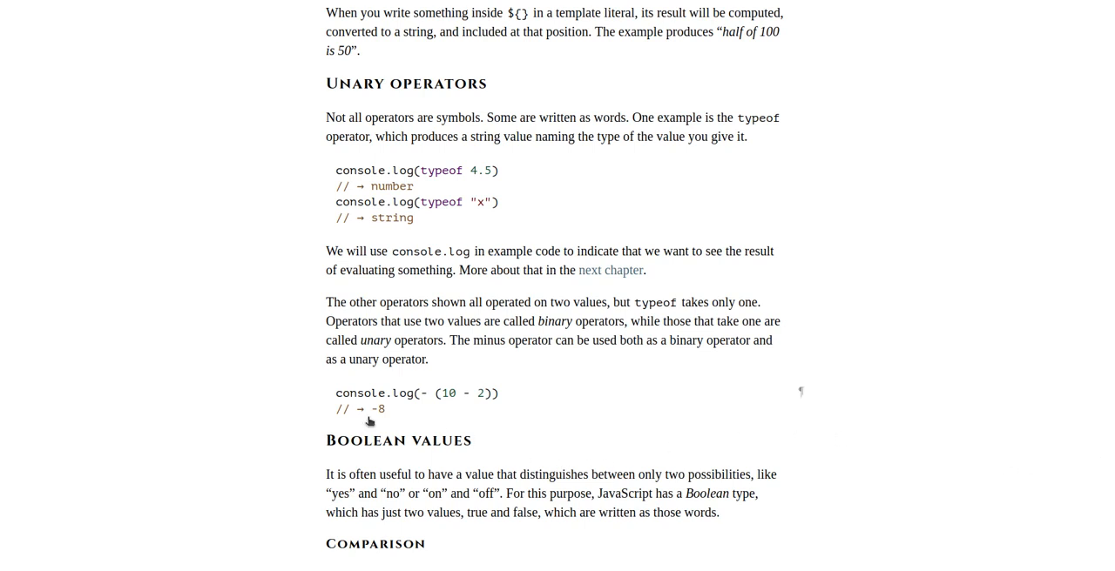
mouse_move(461, 402)
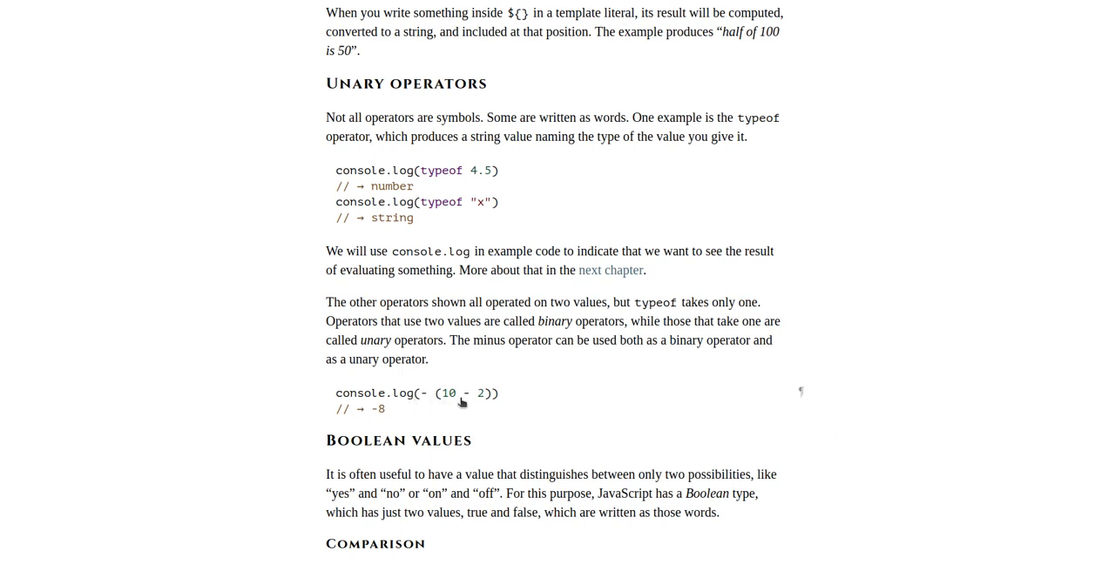
mouse_move(453, 401)
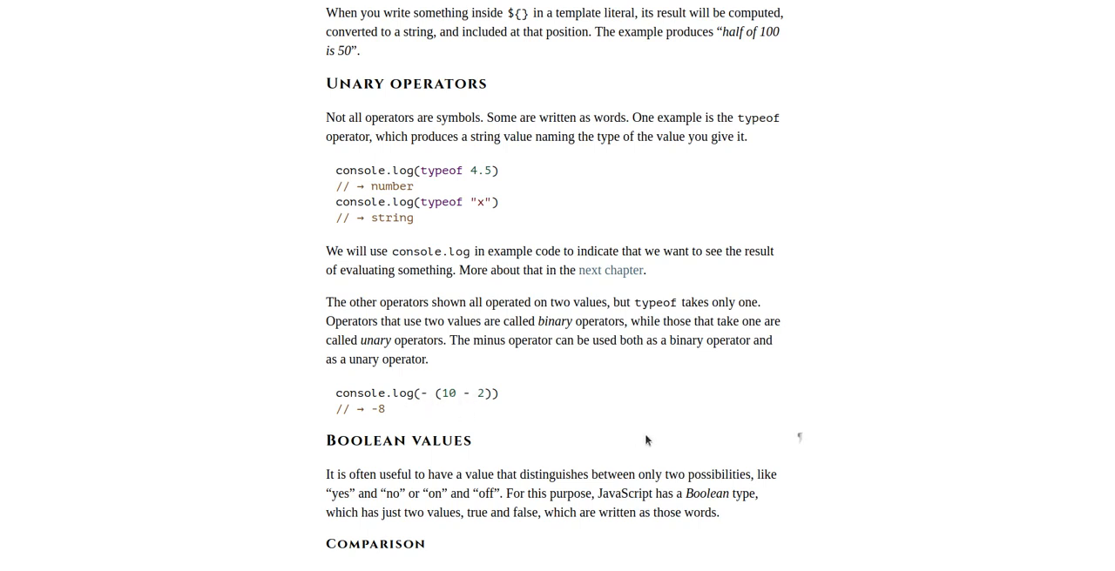
scroll(down, 3)
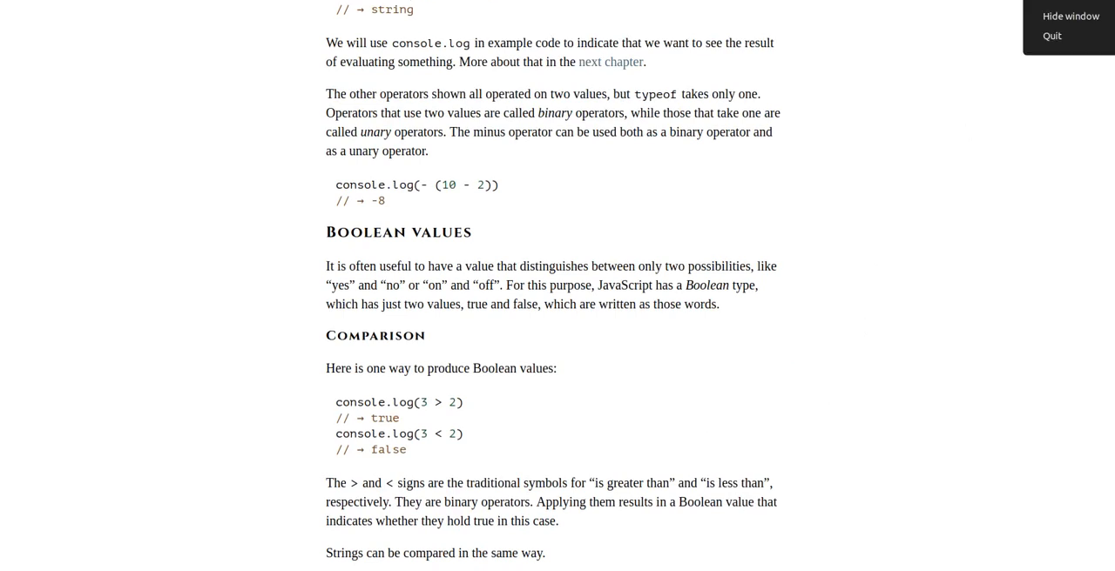
scroll(down, 3)
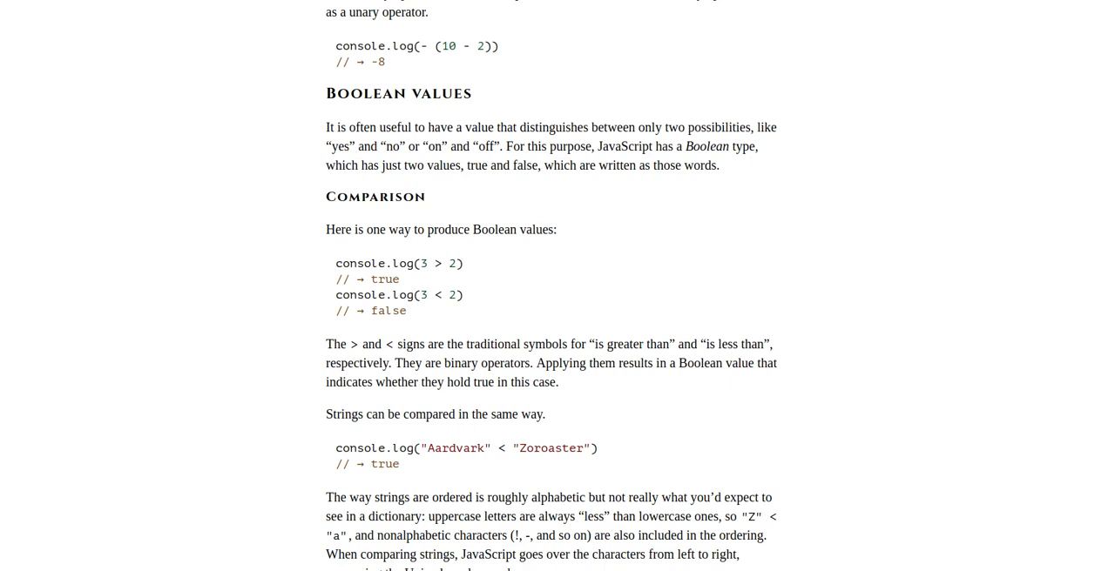
scroll(down, 3)
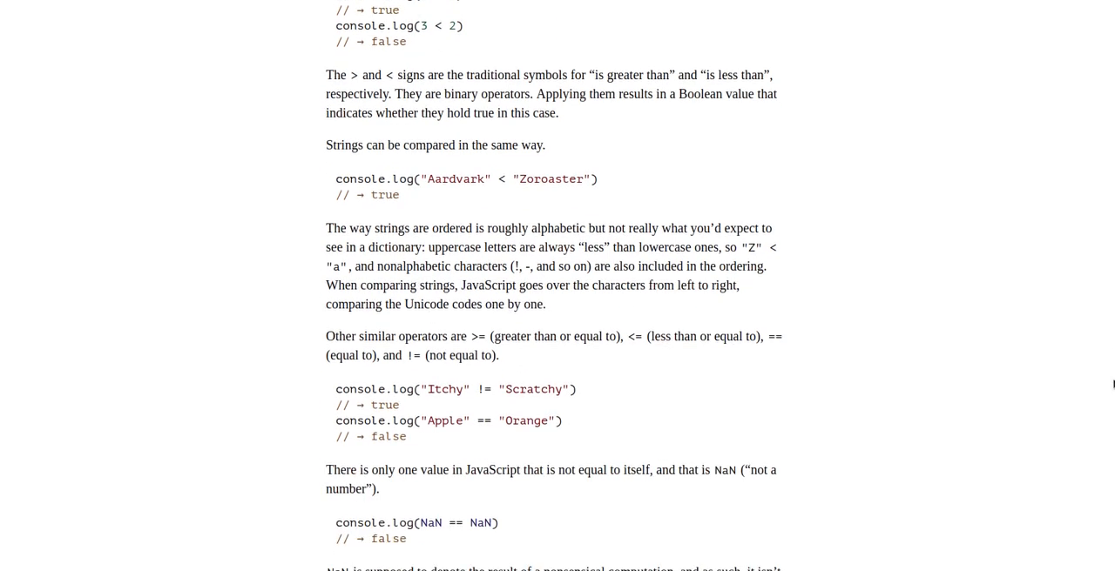
scroll(down, 3)
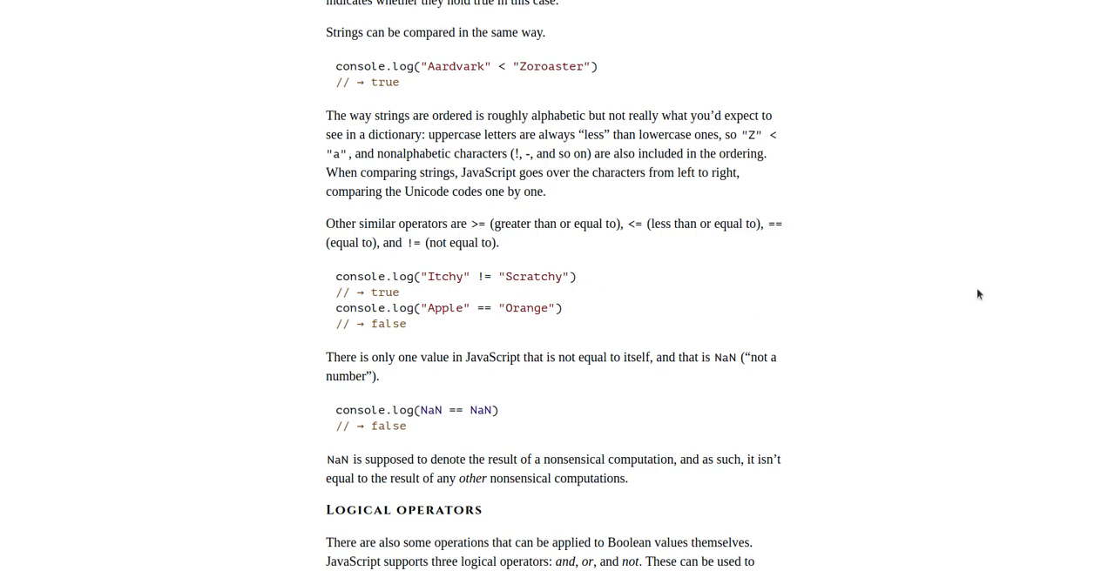
scroll(down, 3)
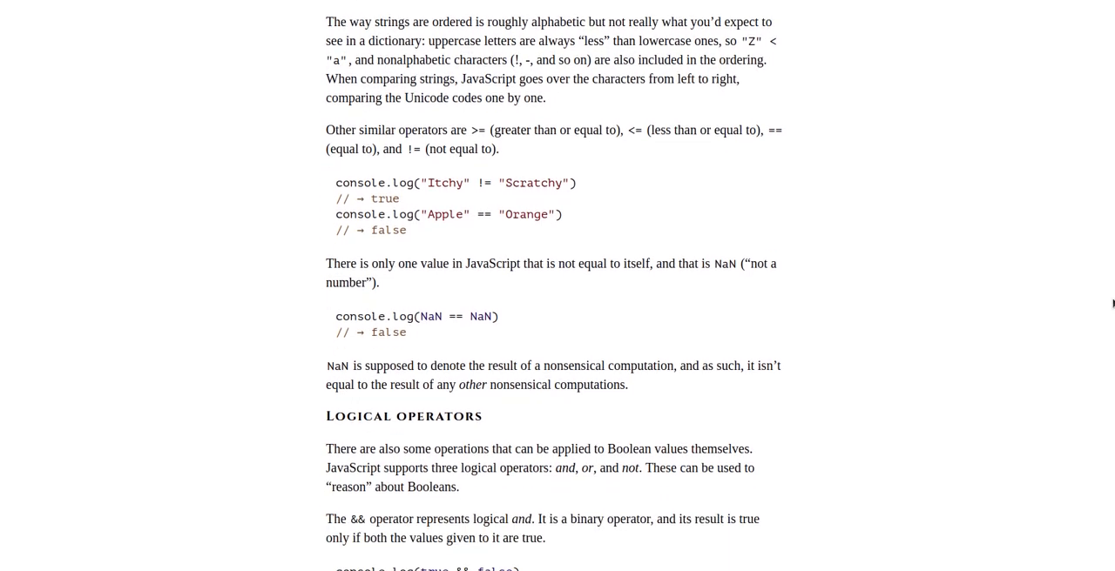
scroll(down, 3)
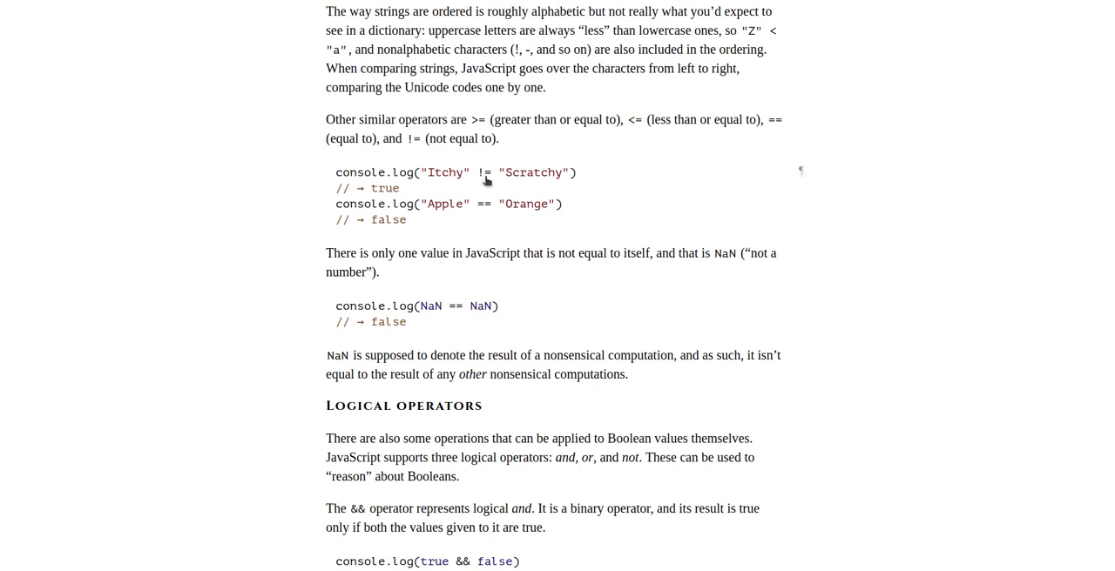
mouse_move(526, 184)
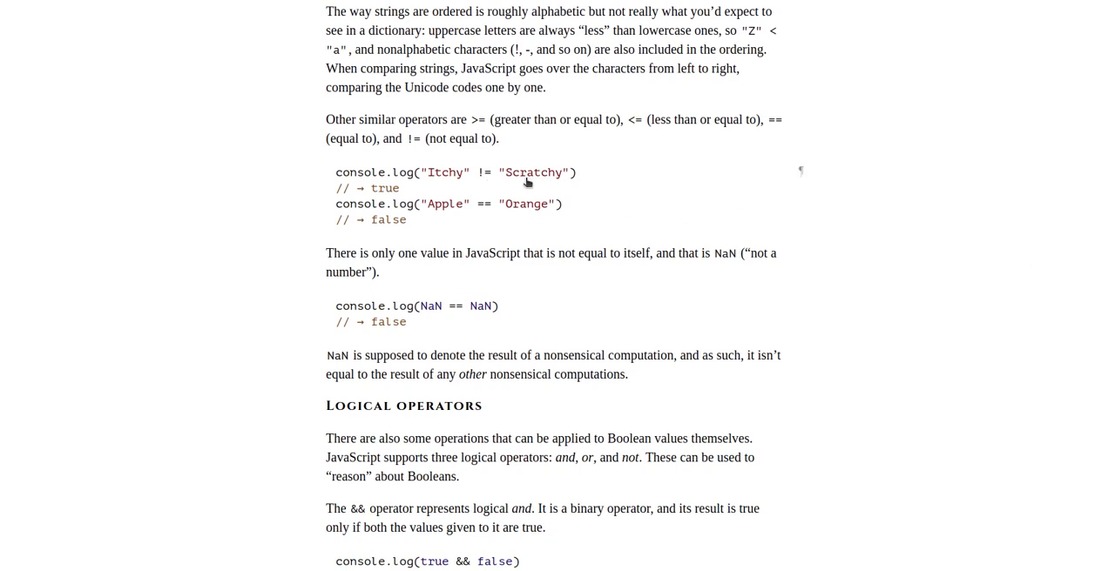
mouse_move(728, 234)
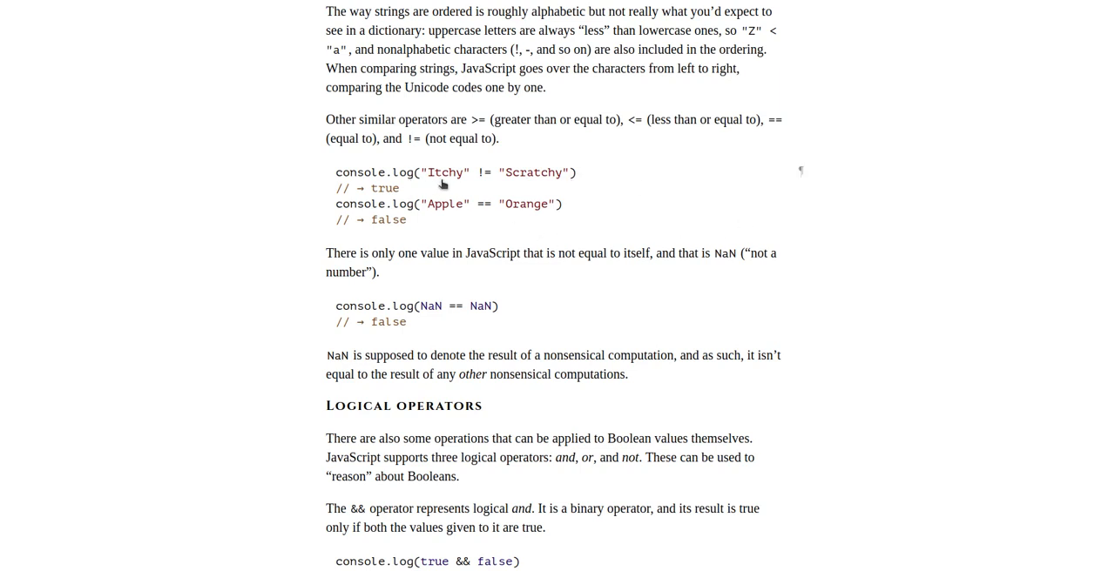
mouse_move(548, 184)
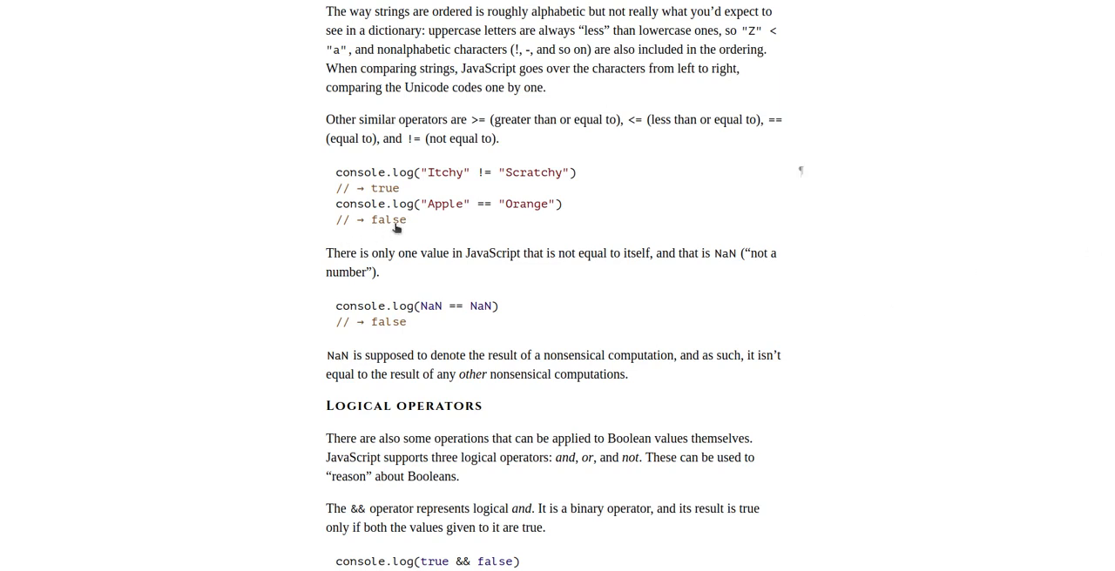
mouse_move(451, 216)
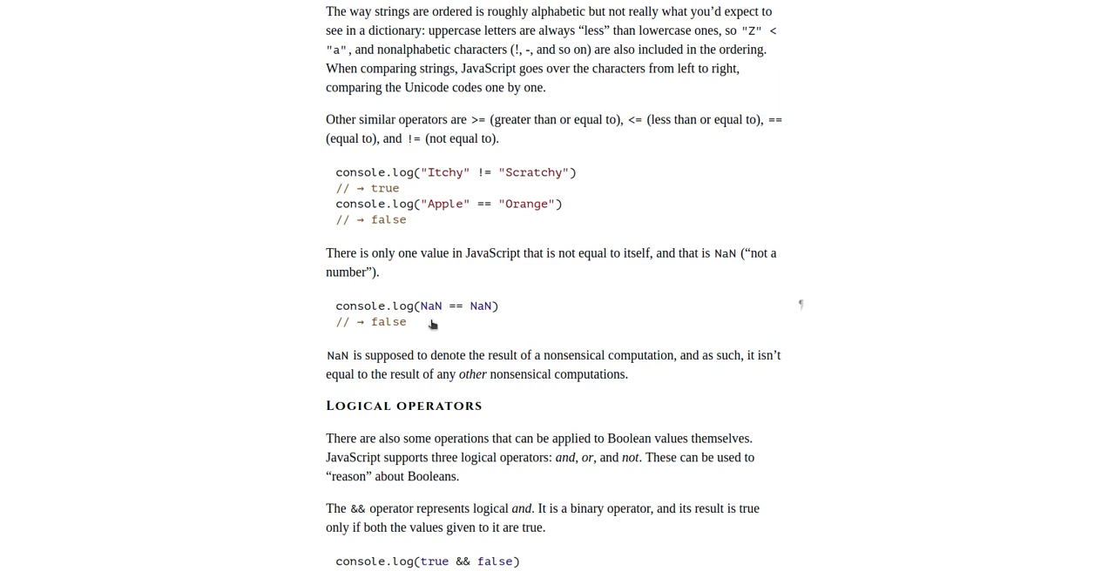
mouse_move(460, 317)
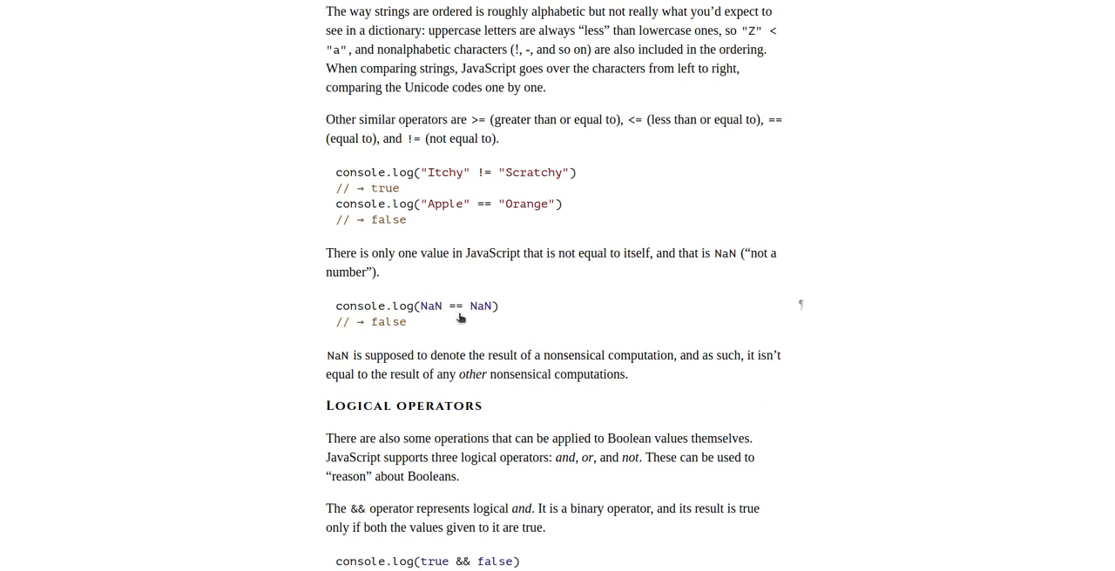
mouse_move(404, 338)
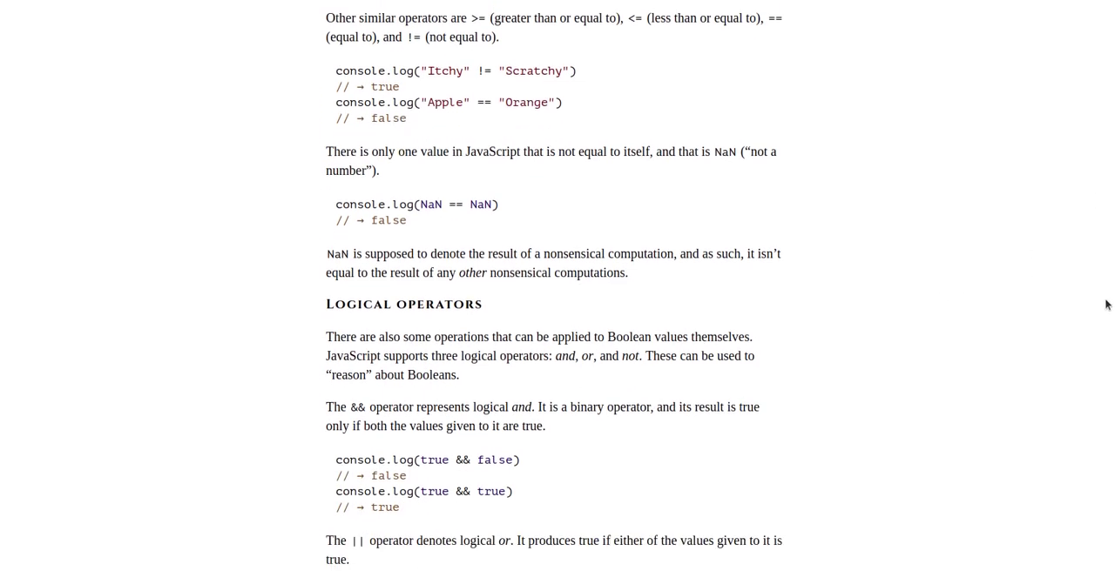
scroll(down, 3)
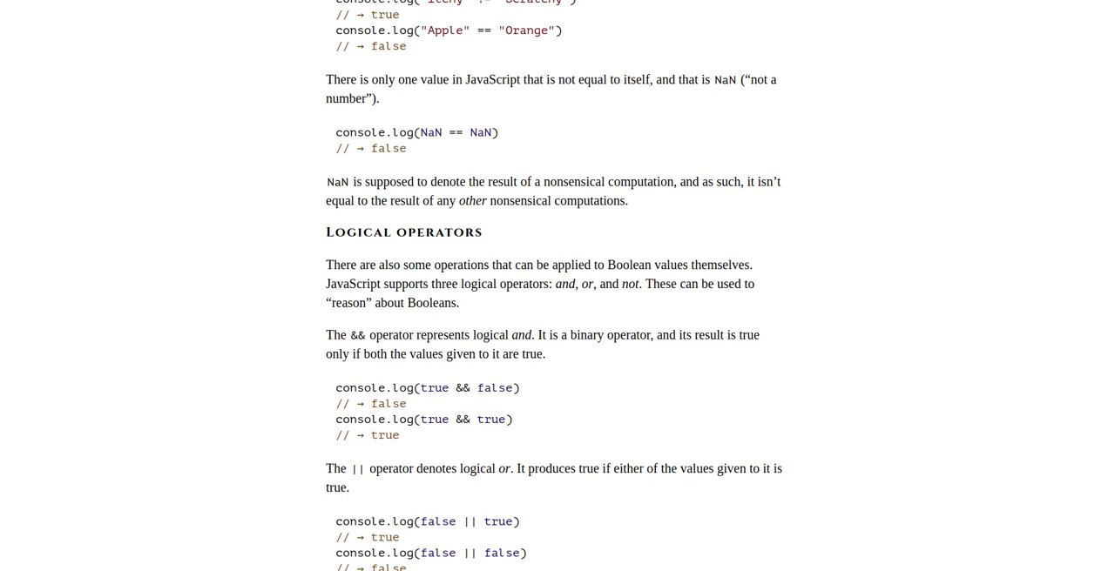
mouse_move(1111, 411)
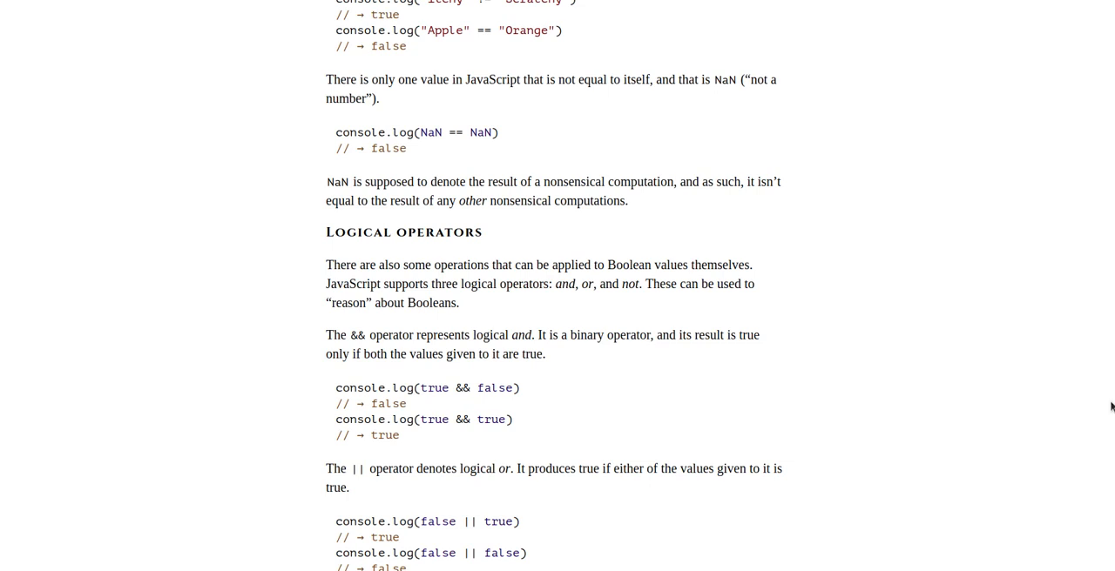
scroll(down, 3)
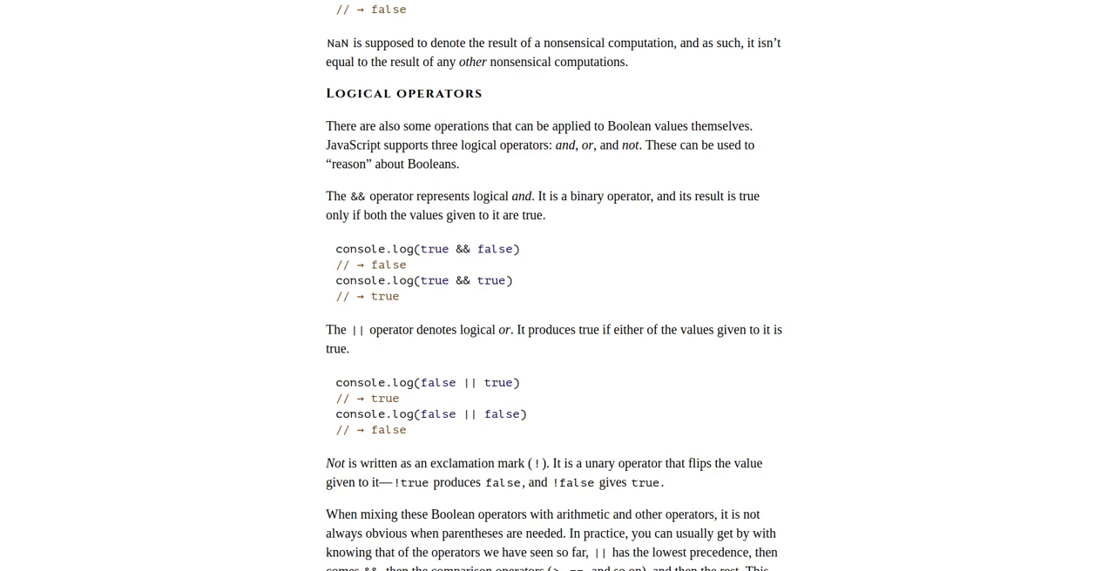
scroll(down, 3)
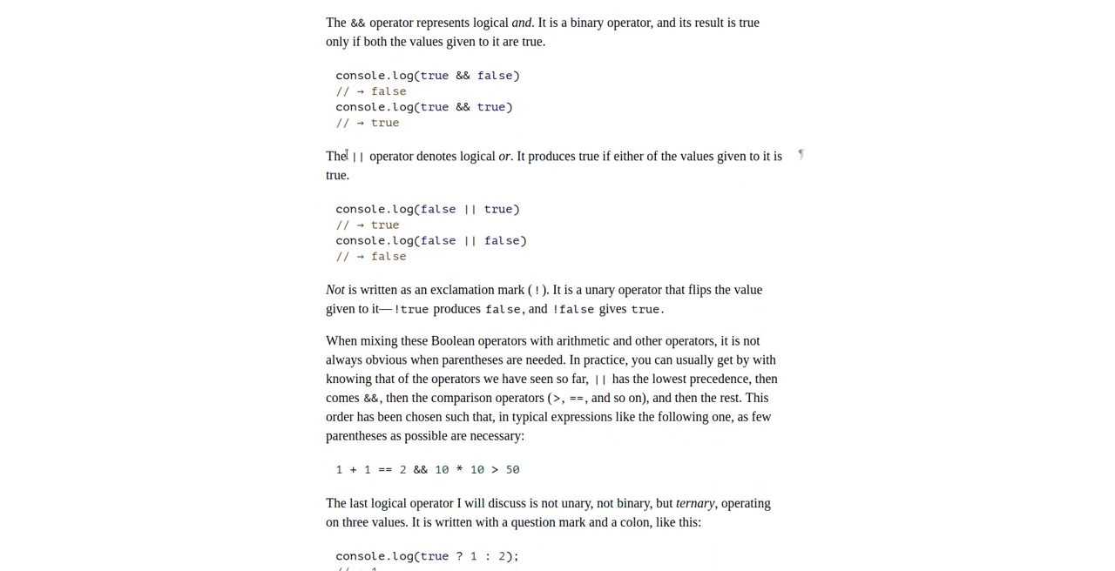
mouse_move(599, 213)
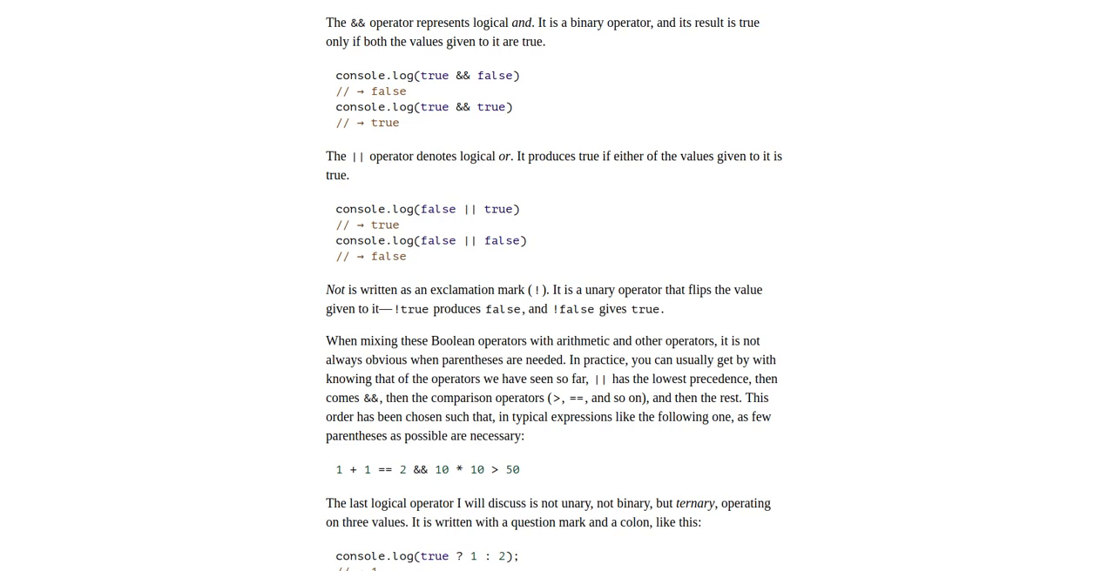
scroll(down, 3)
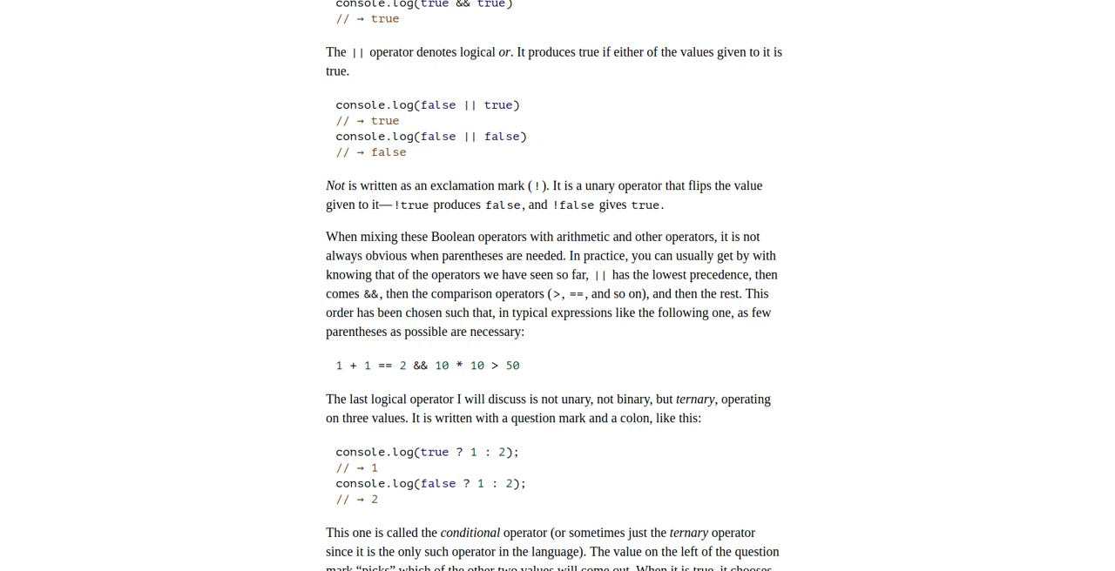
mouse_move(422, 212)
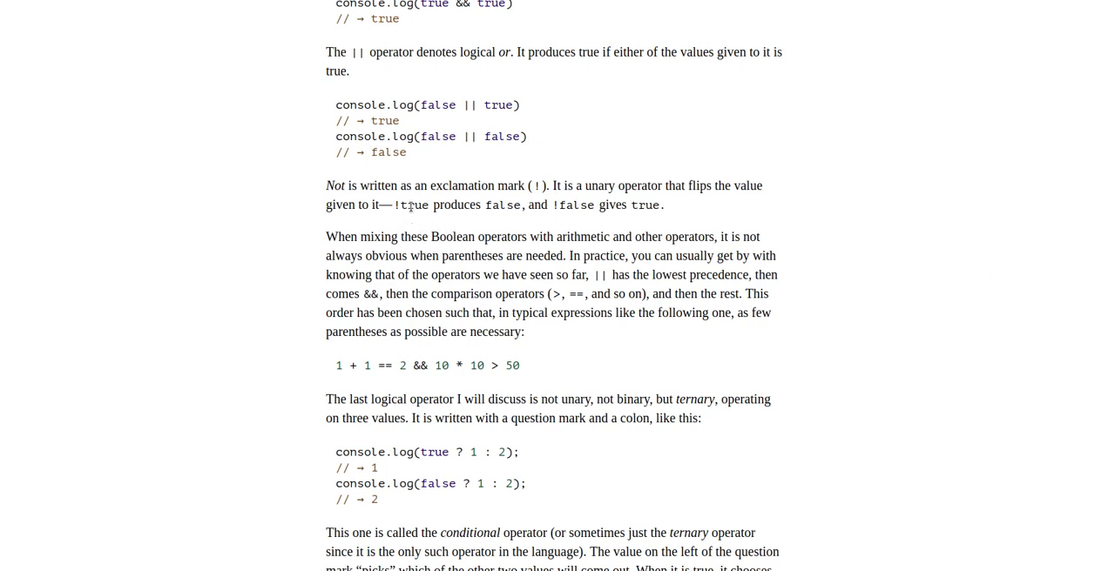
mouse_move(411, 206)
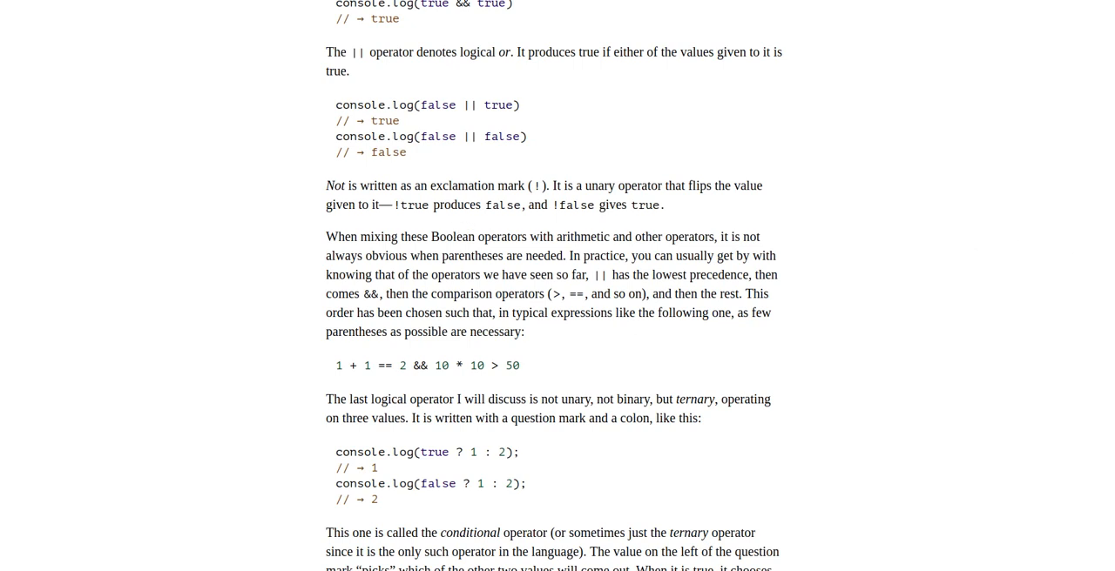
mouse_move(580, 219)
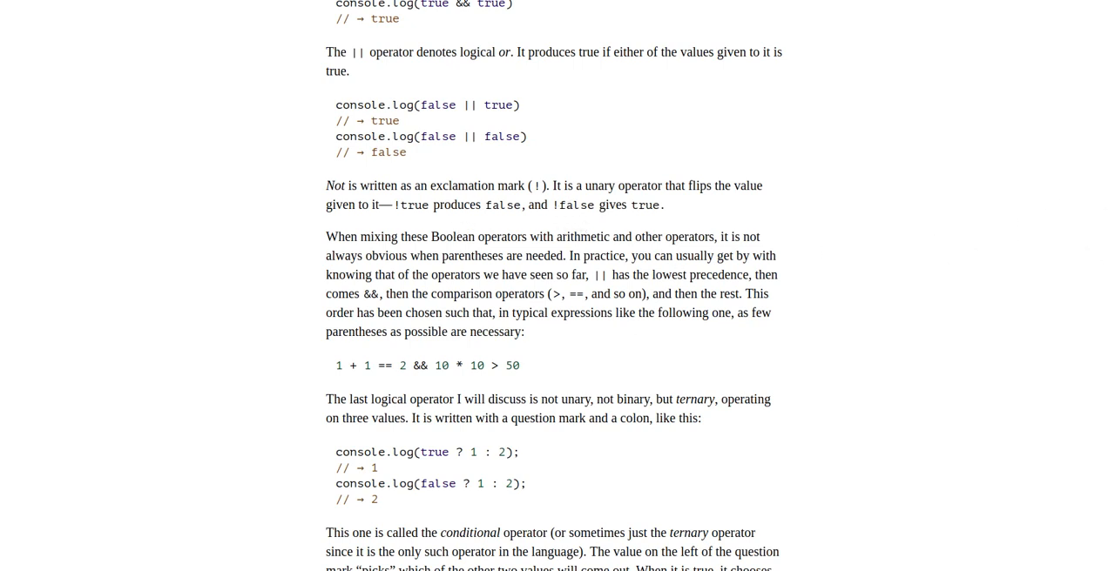
mouse_move(1083, 297)
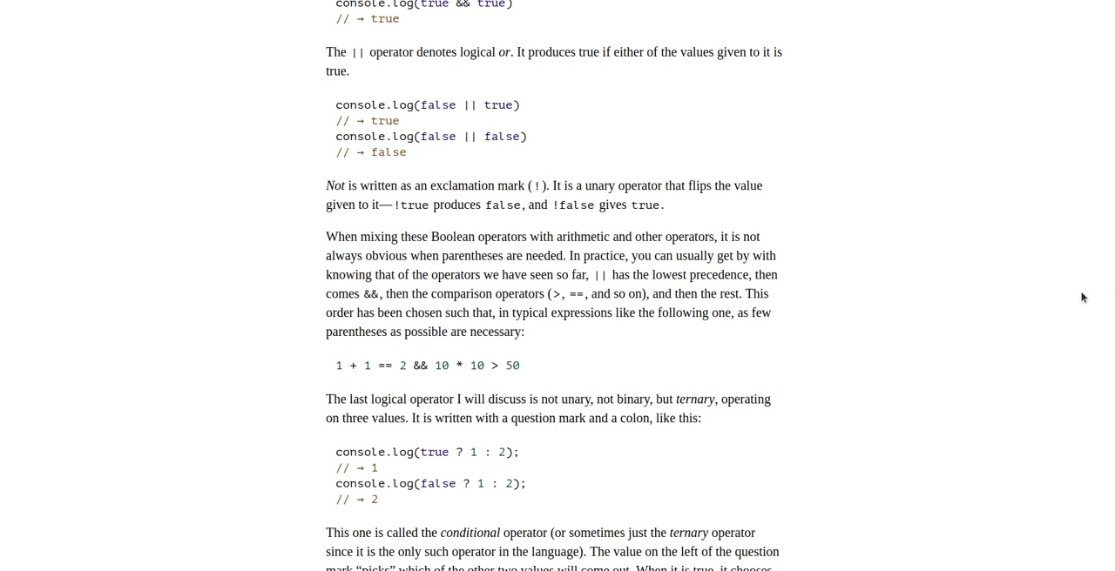
scroll(down, 3)
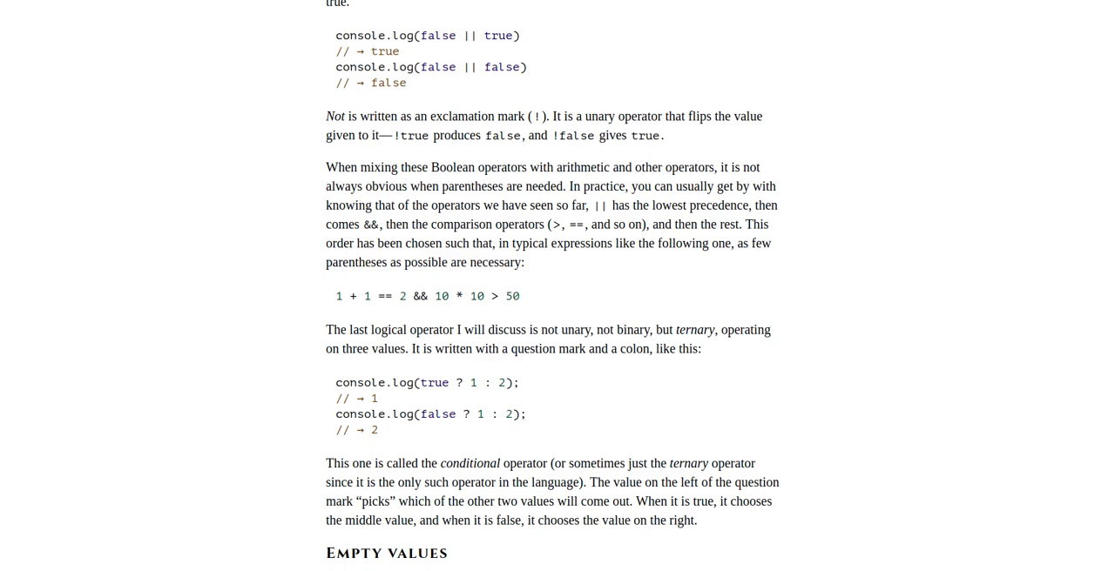
scroll(down, 3)
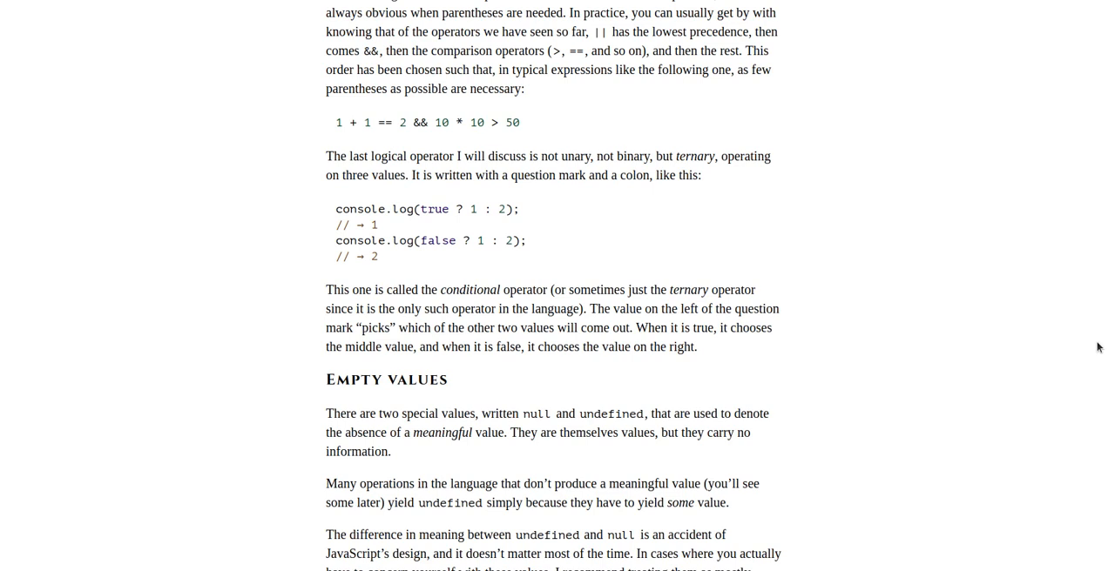
scroll(down, 3)
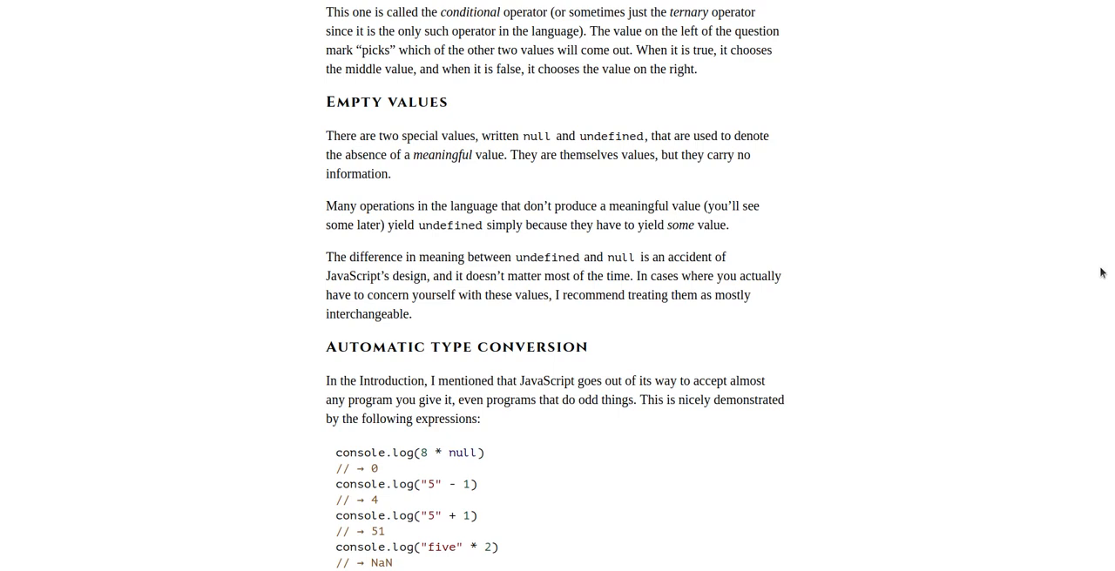
scroll(down, 3)
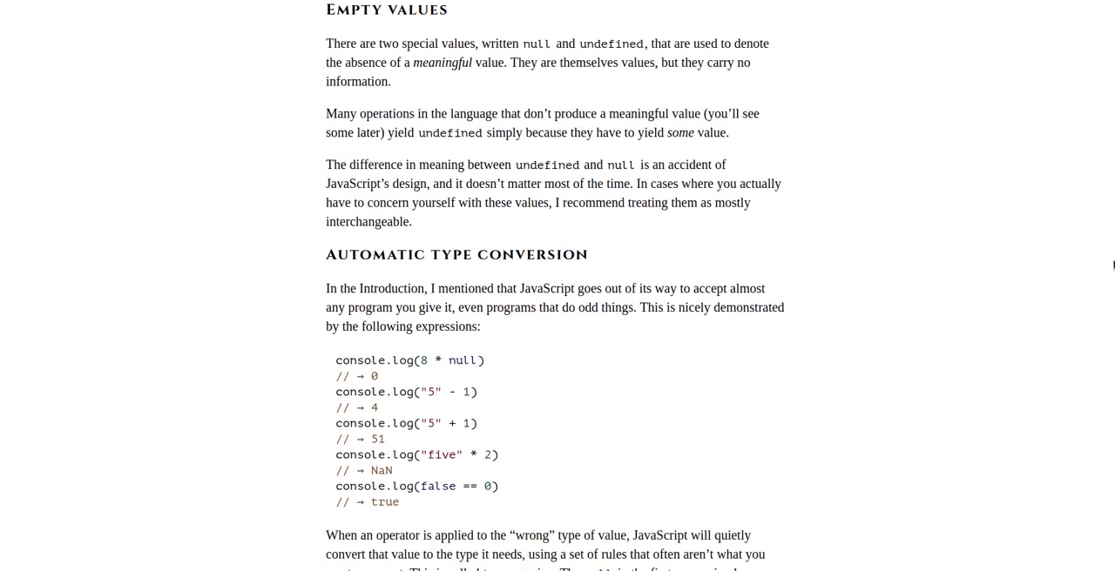
scroll(down, 3)
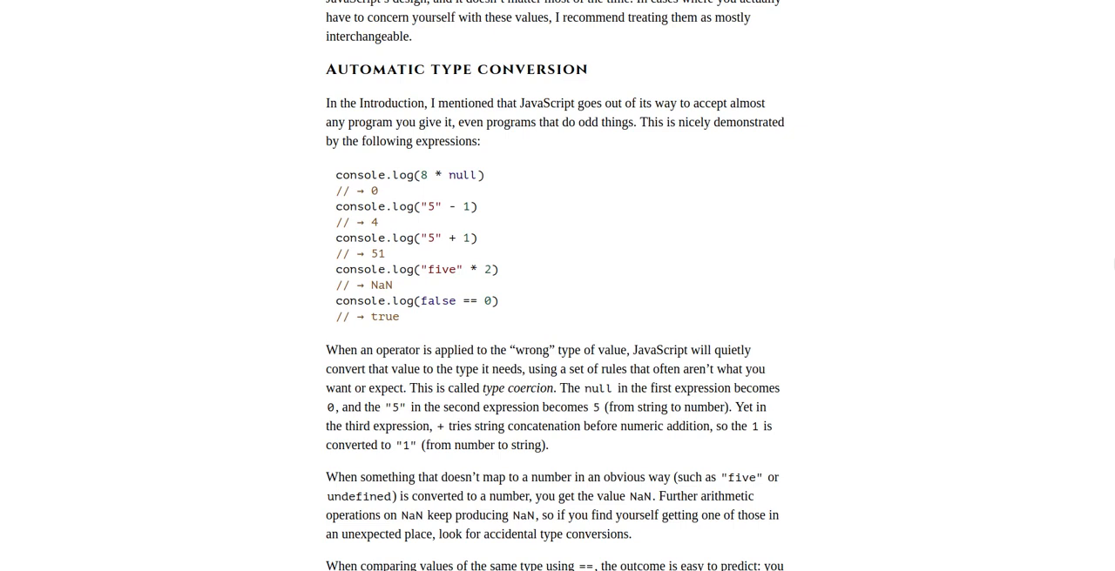
mouse_move(1085, 261)
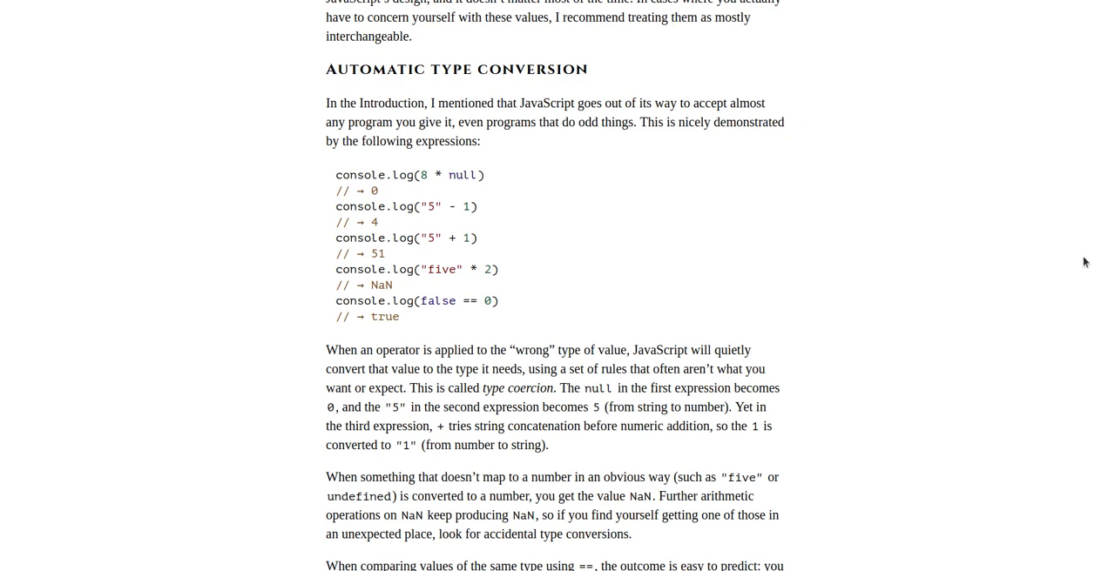
mouse_move(416, 194)
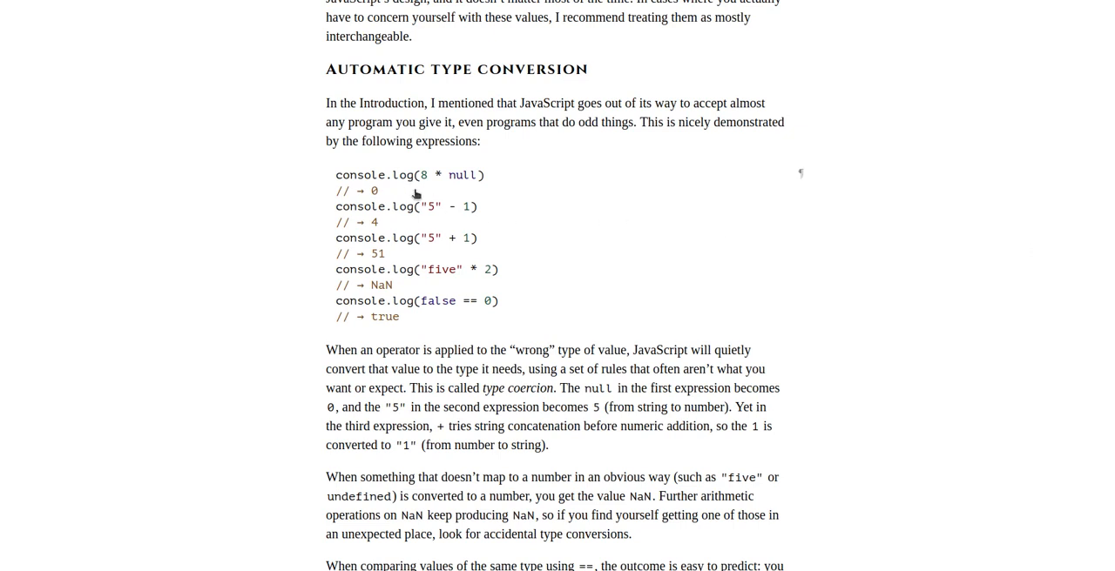
mouse_move(478, 182)
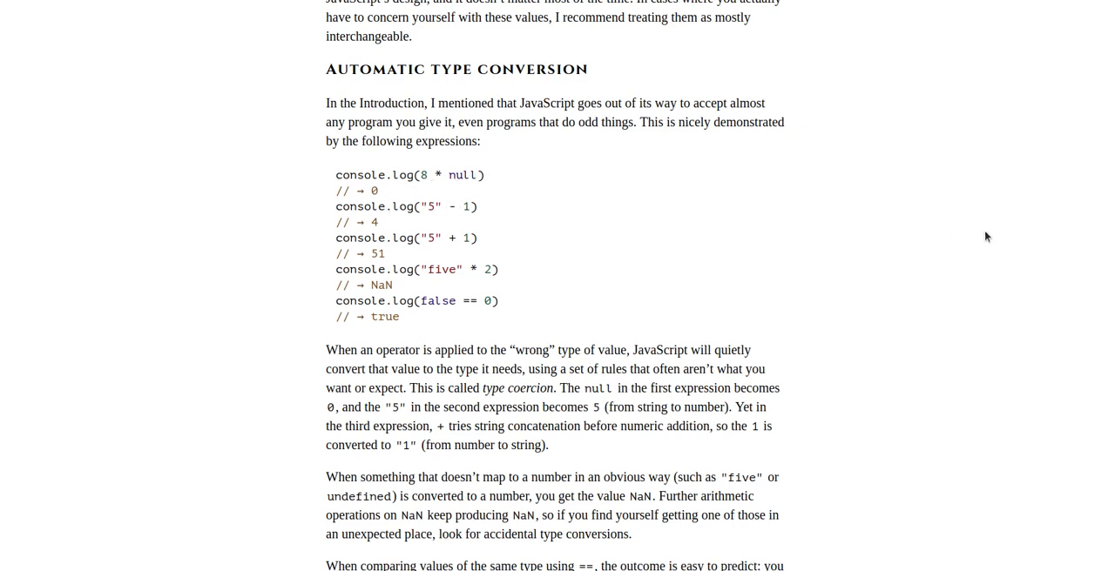
mouse_move(1035, 244)
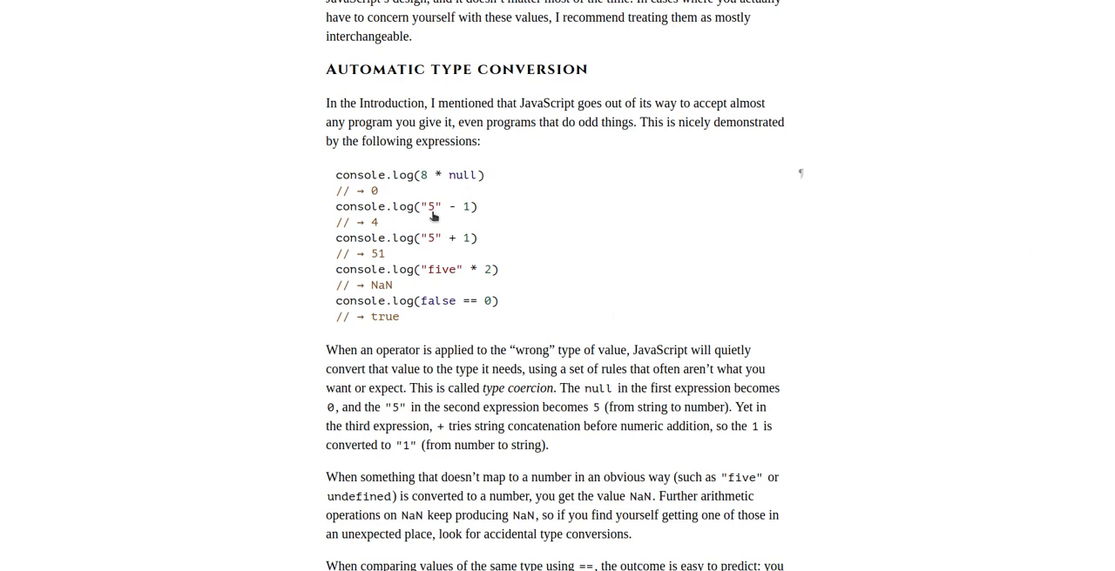
mouse_move(568, 237)
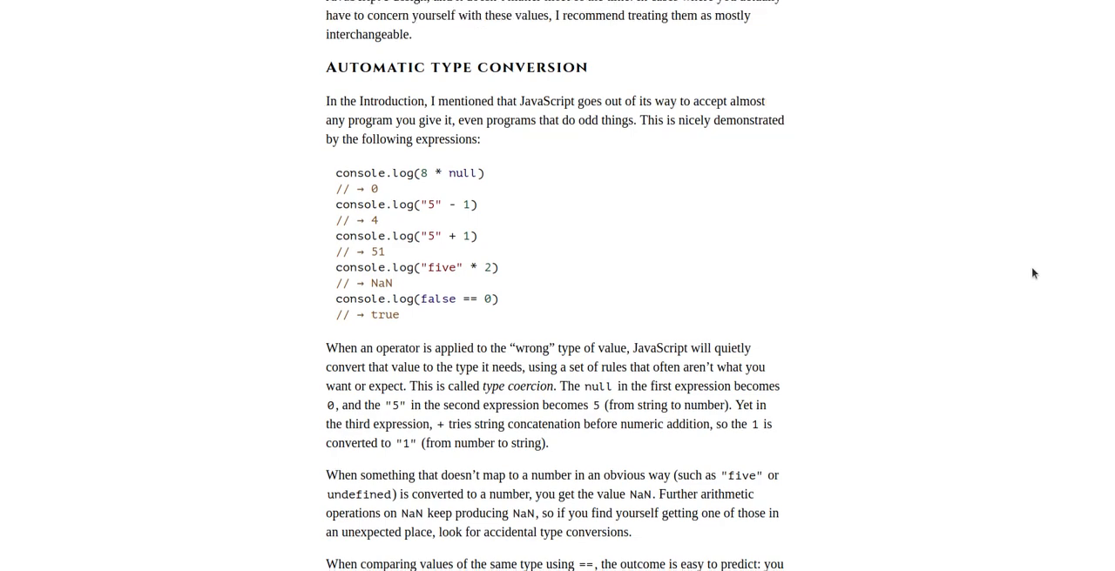
scroll(down, 3)
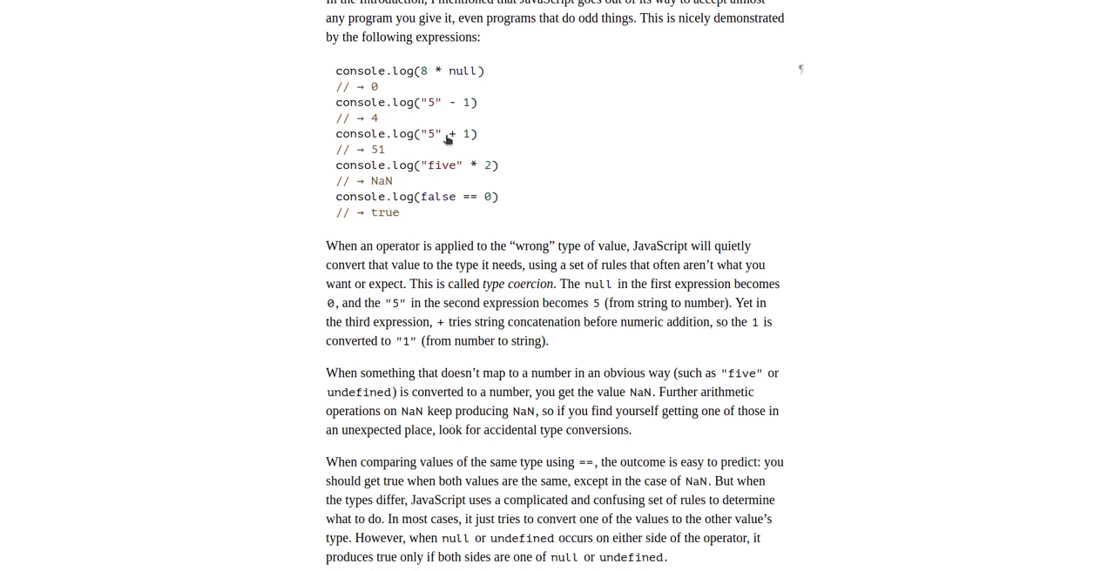
mouse_move(470, 132)
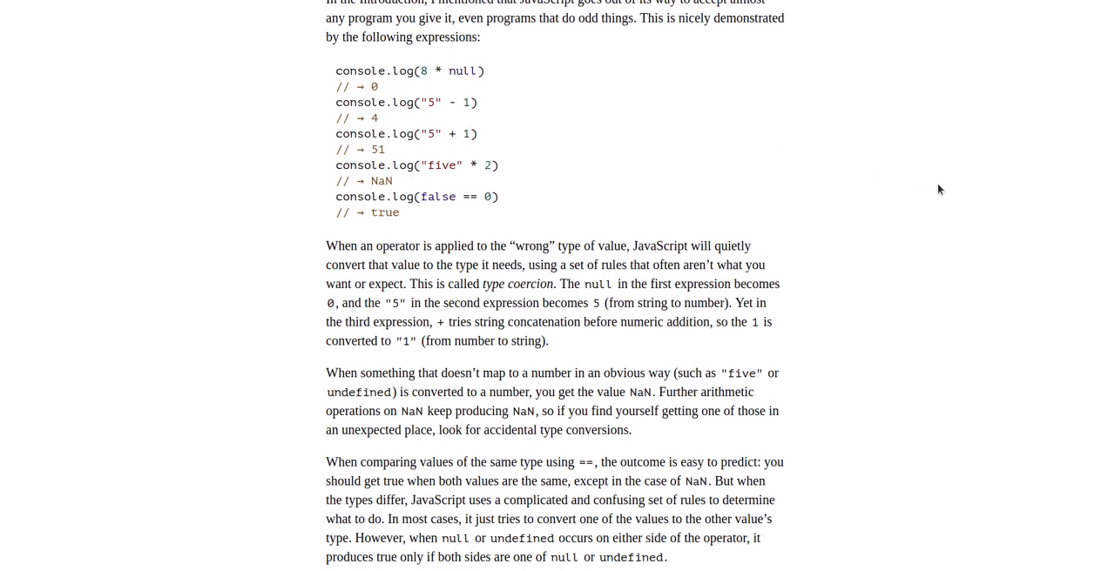
mouse_move(958, 169)
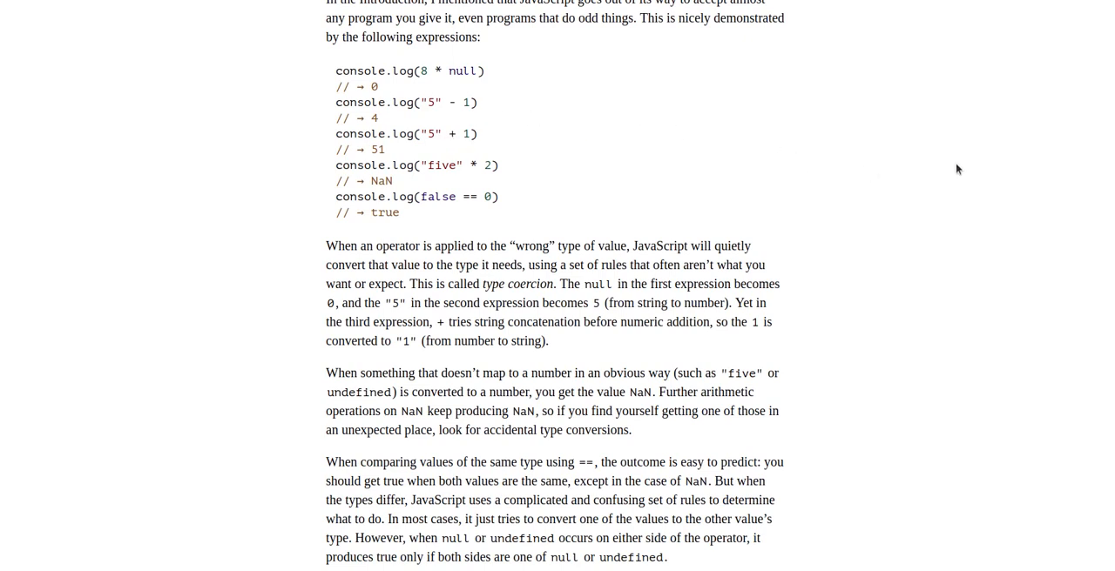
mouse_move(409, 179)
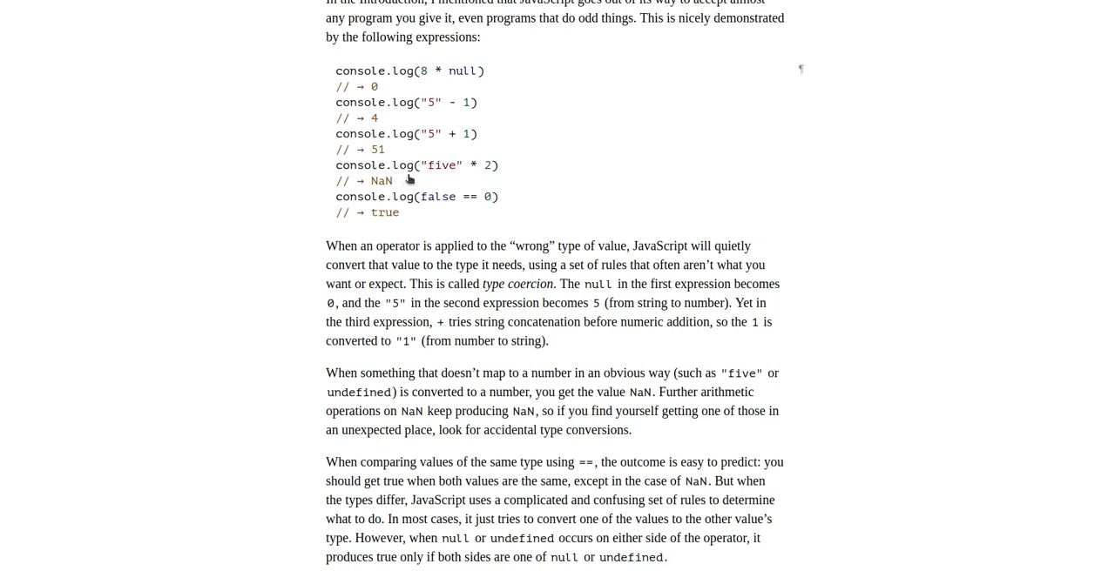
mouse_move(445, 170)
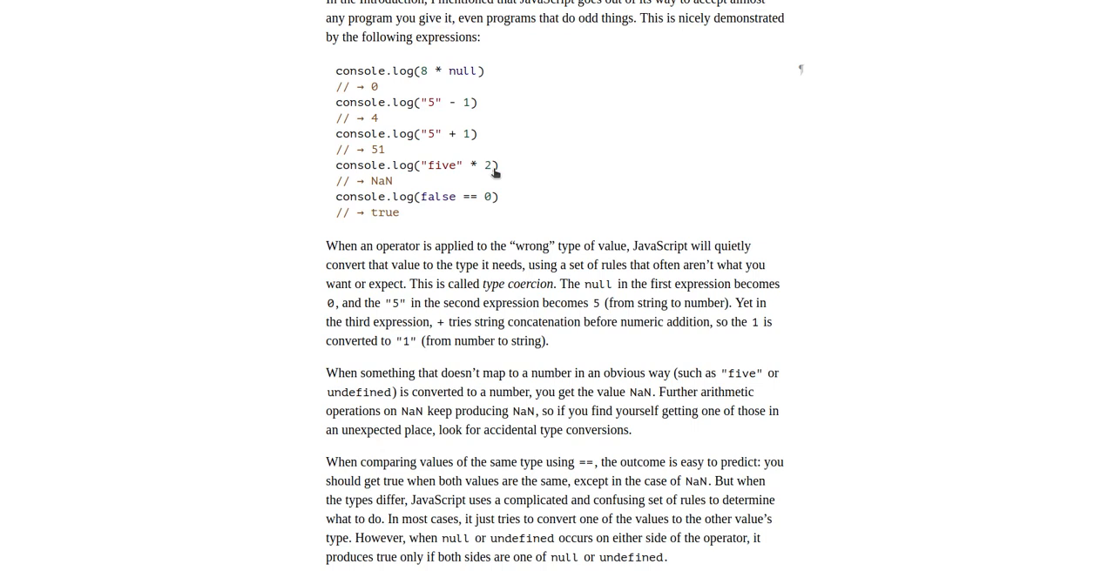
mouse_move(977, 202)
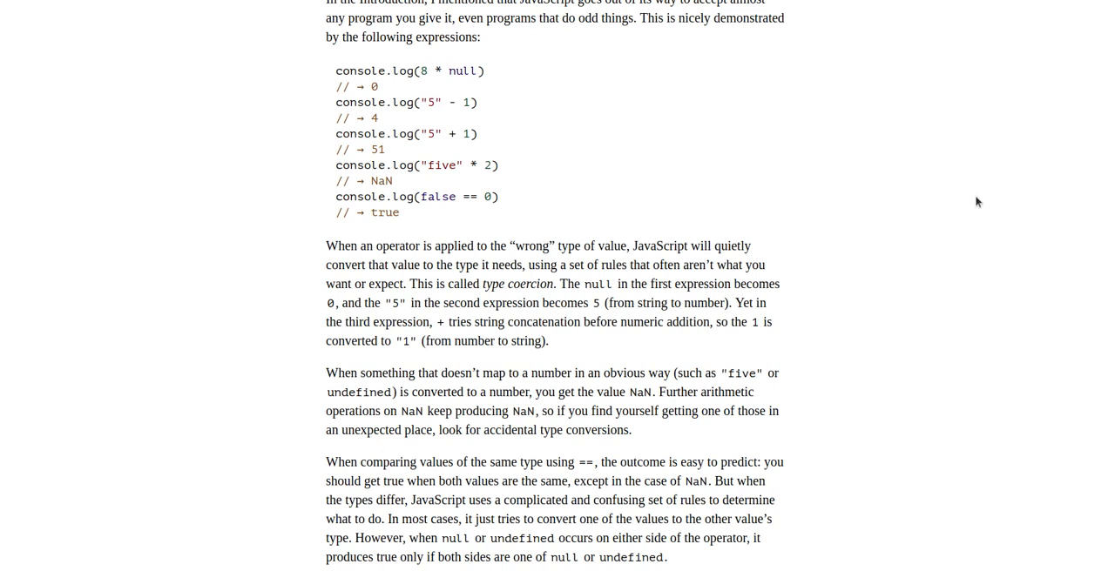
mouse_move(250, 219)
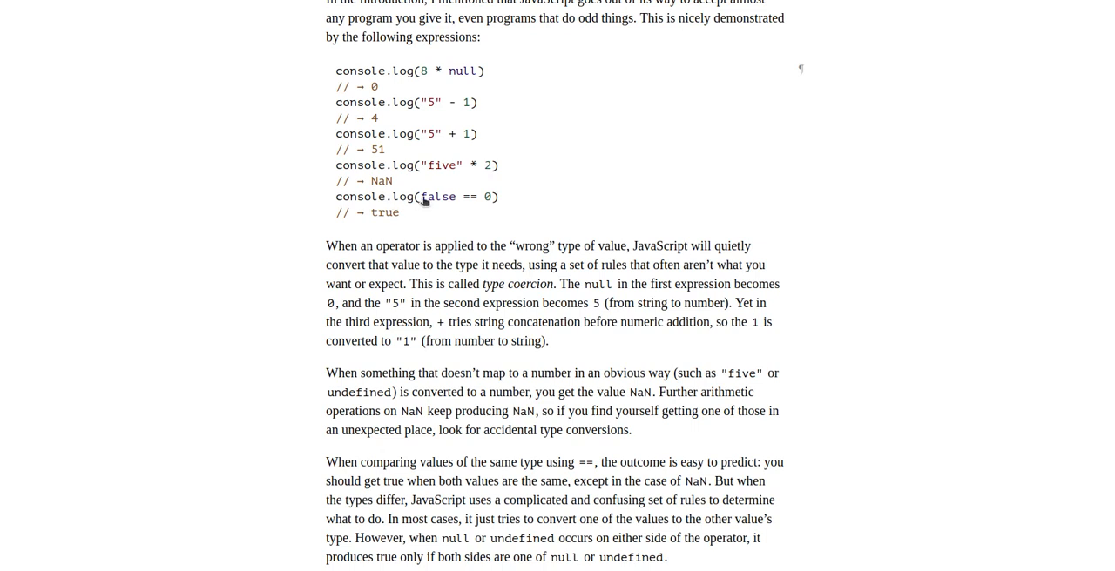
mouse_move(486, 202)
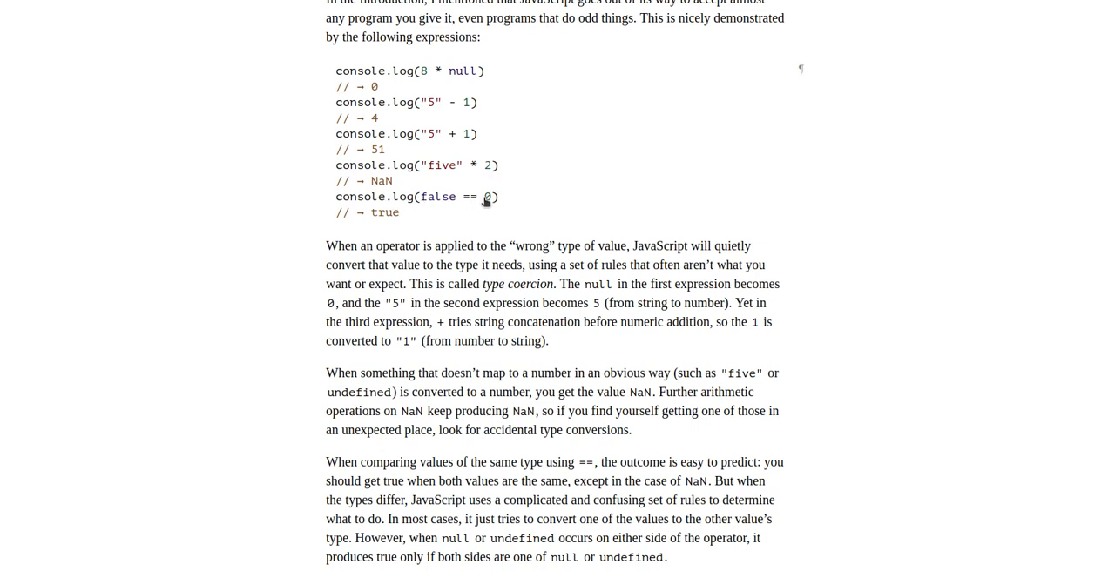
mouse_move(1024, 255)
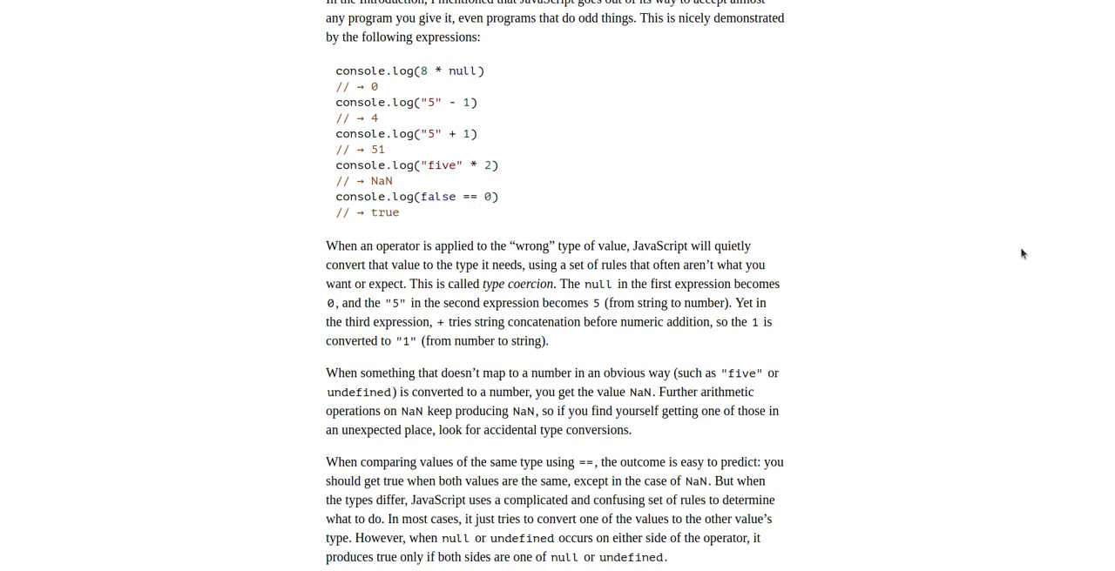
scroll(down, 3)
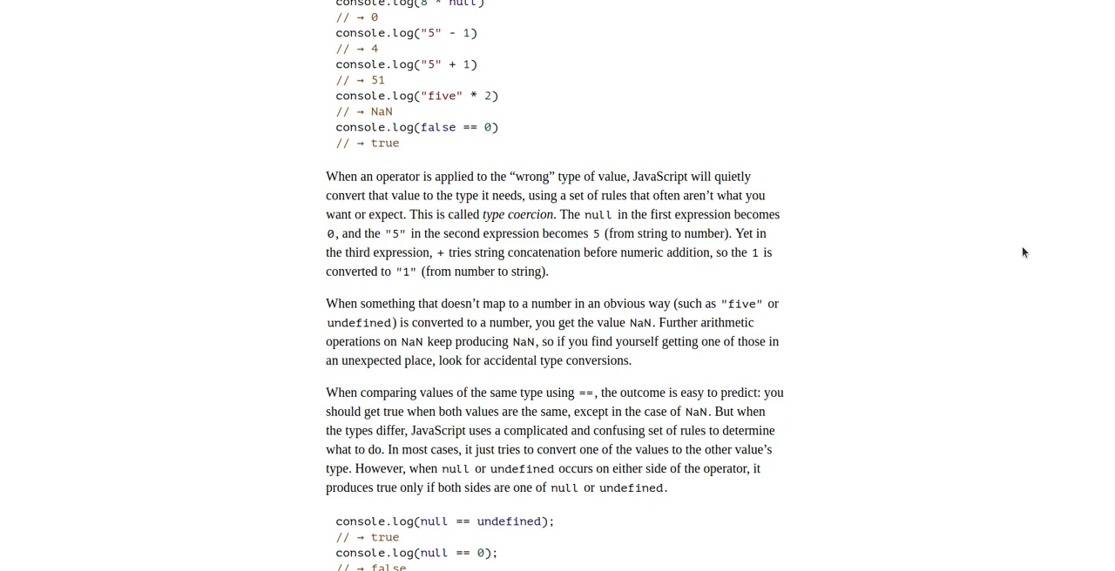
scroll(down, 3)
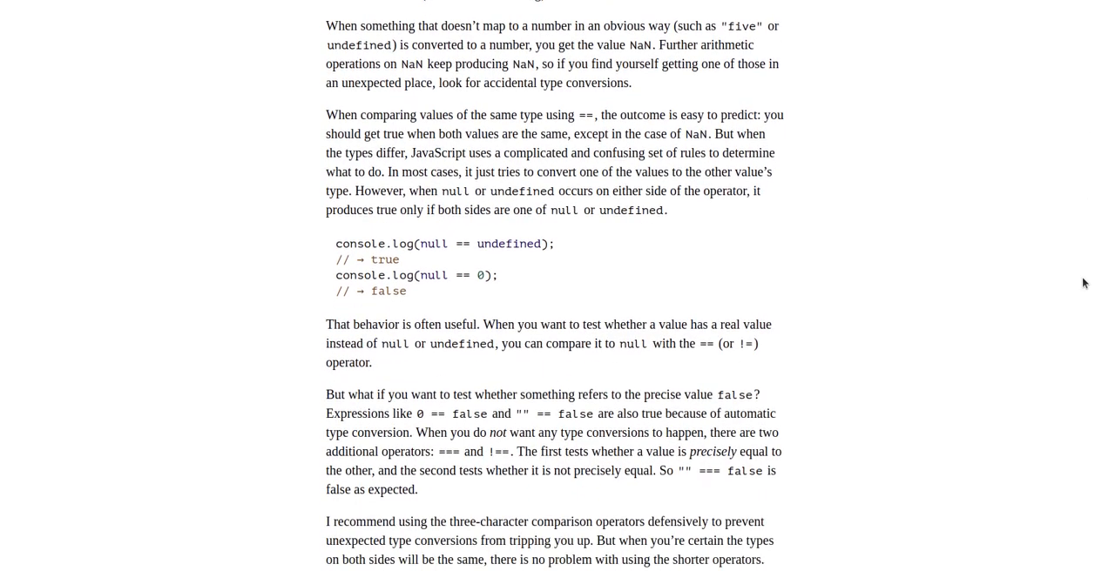
scroll(down, 3)
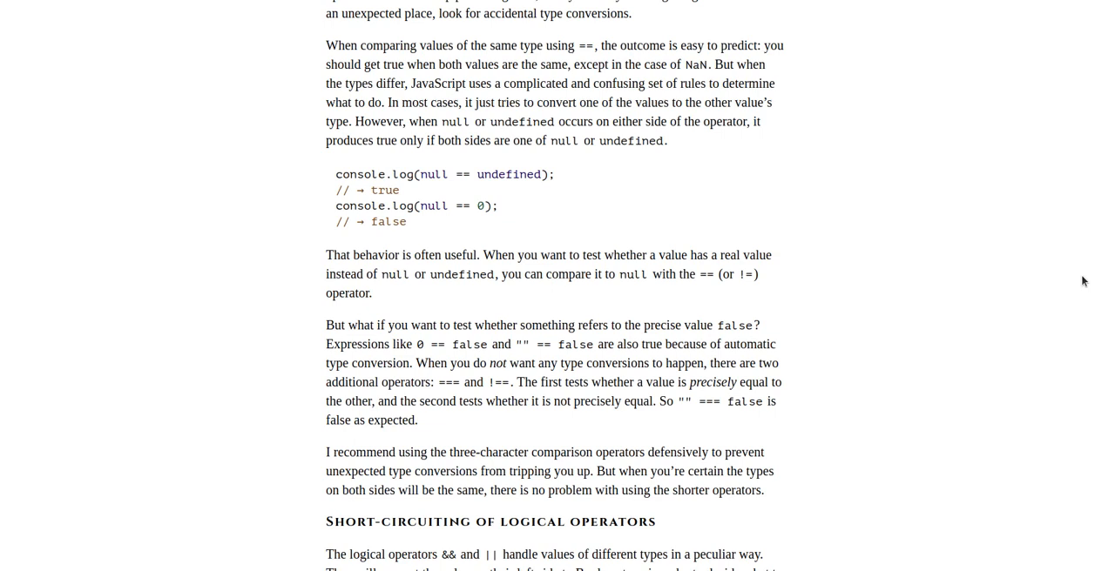
scroll(down, 3)
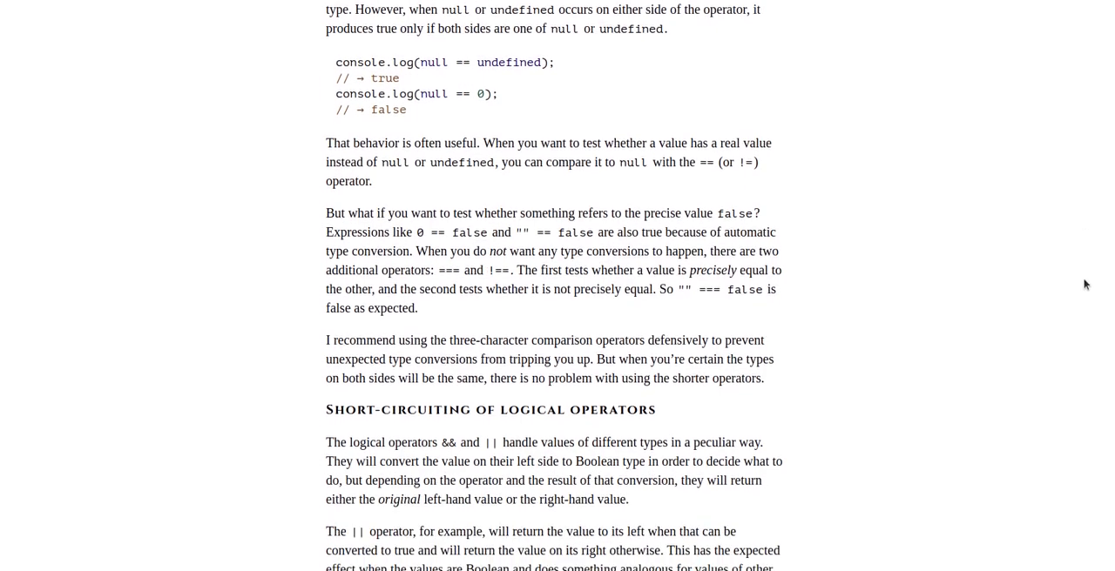
scroll(down, 3)
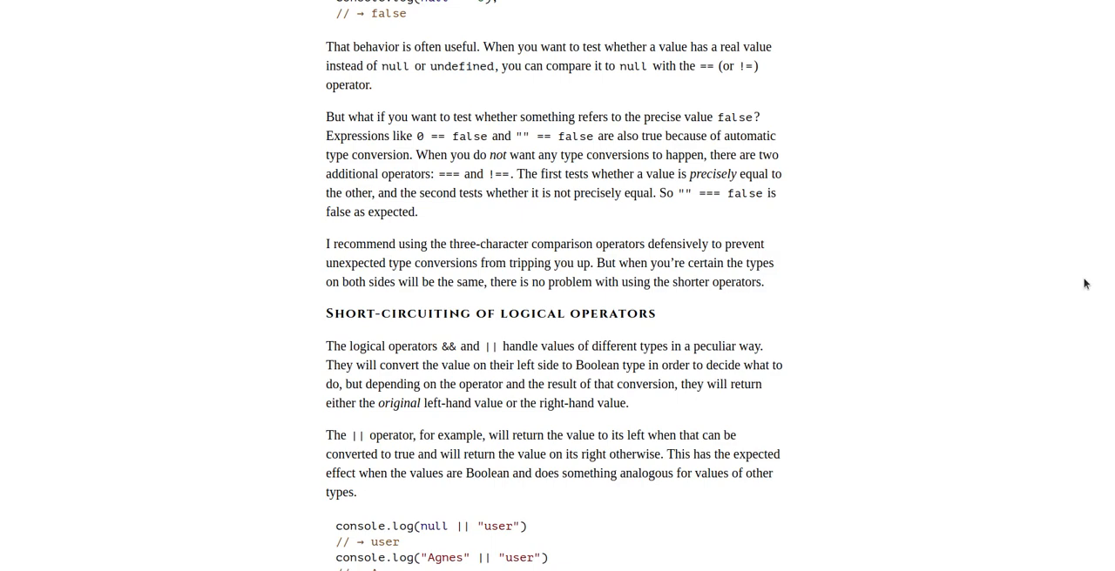
scroll(down, 3)
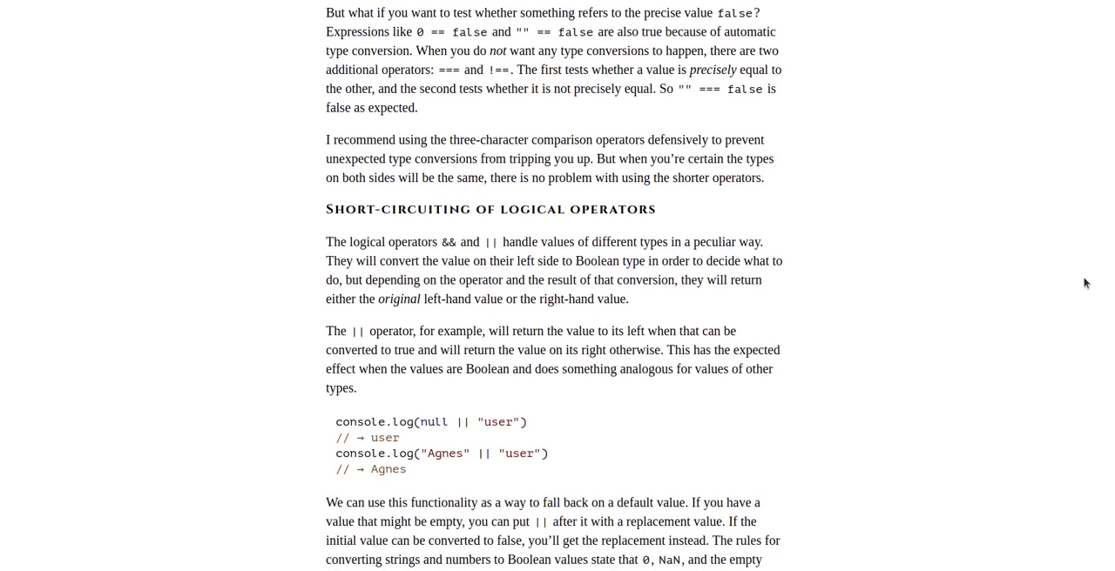
scroll(down, 3)
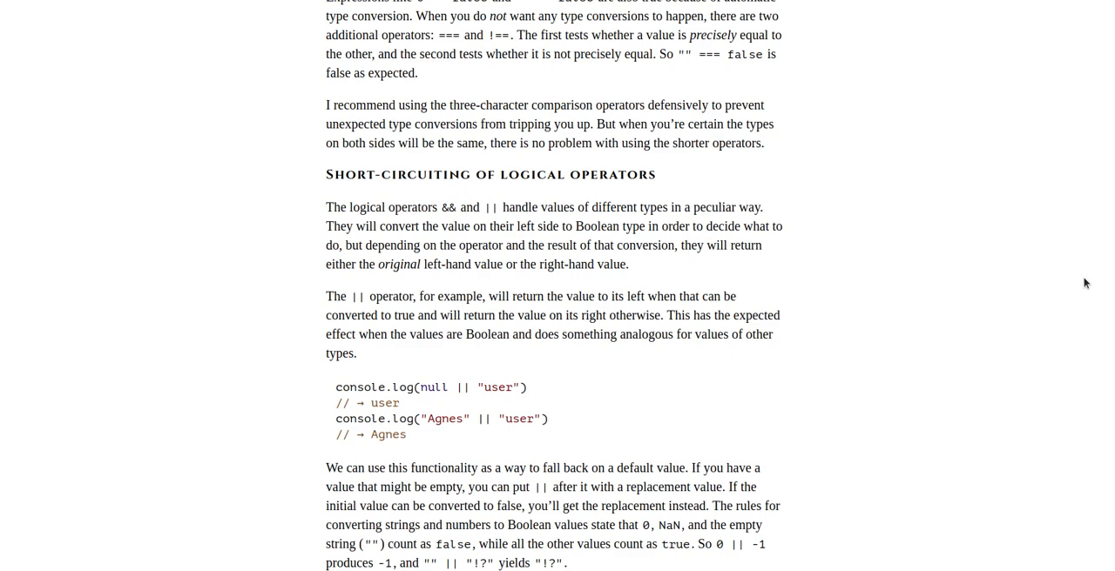
scroll(down, 3)
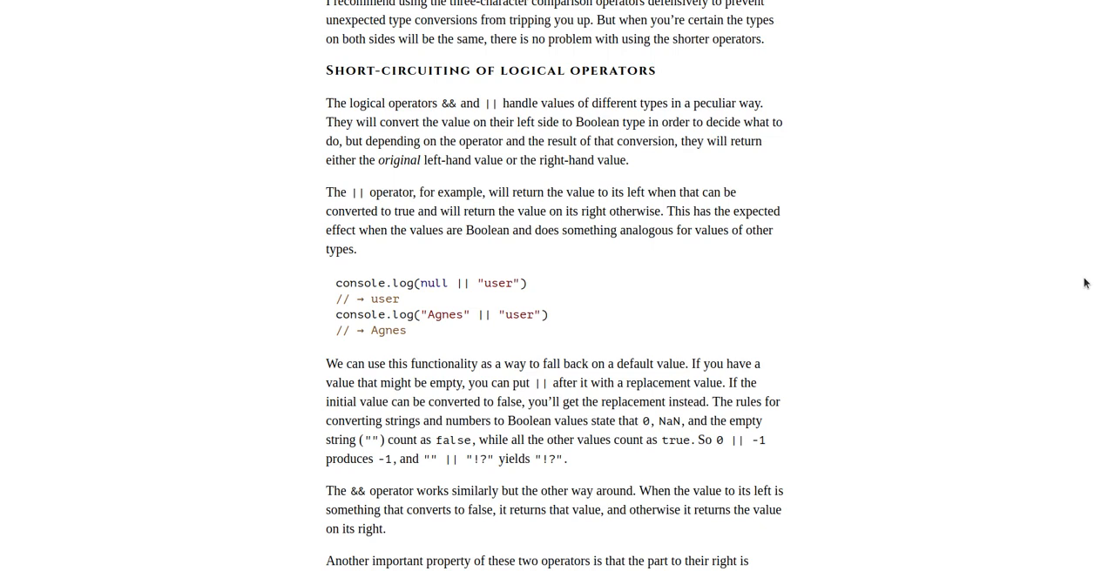
mouse_move(488, 102)
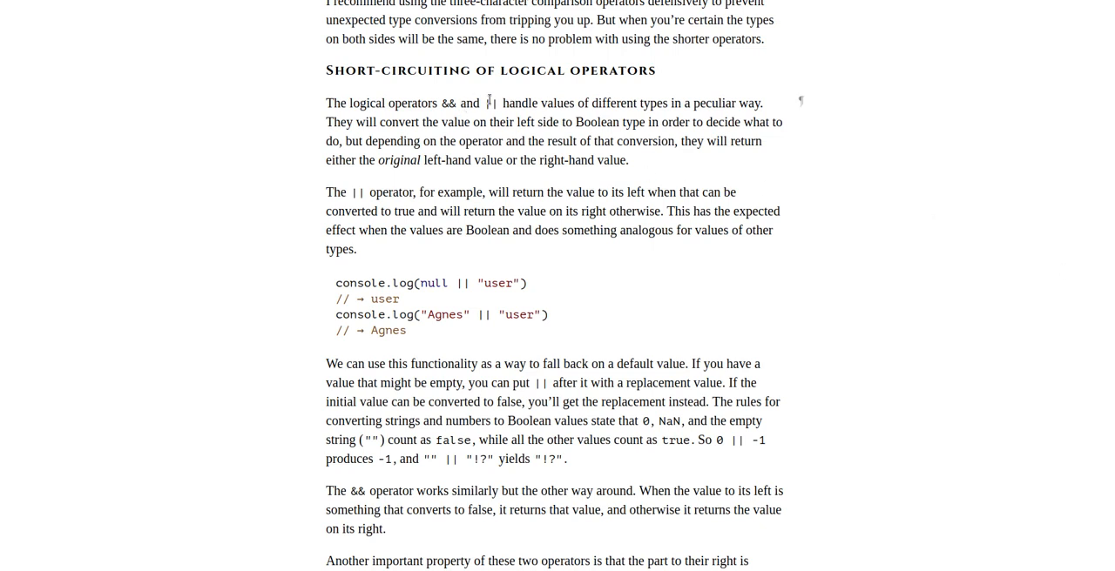
mouse_move(1024, 230)
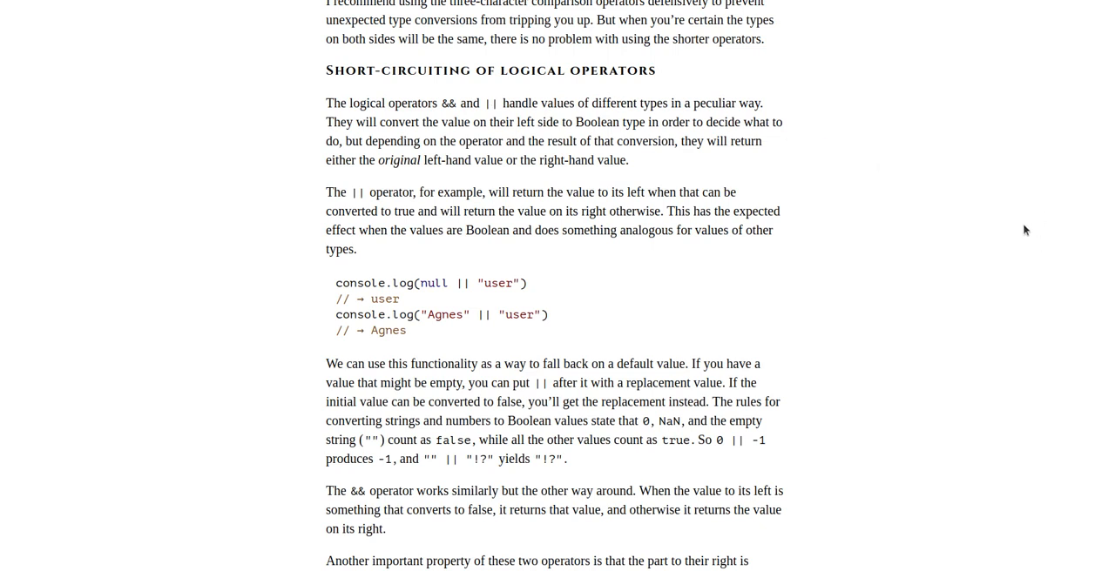
mouse_move(1070, 208)
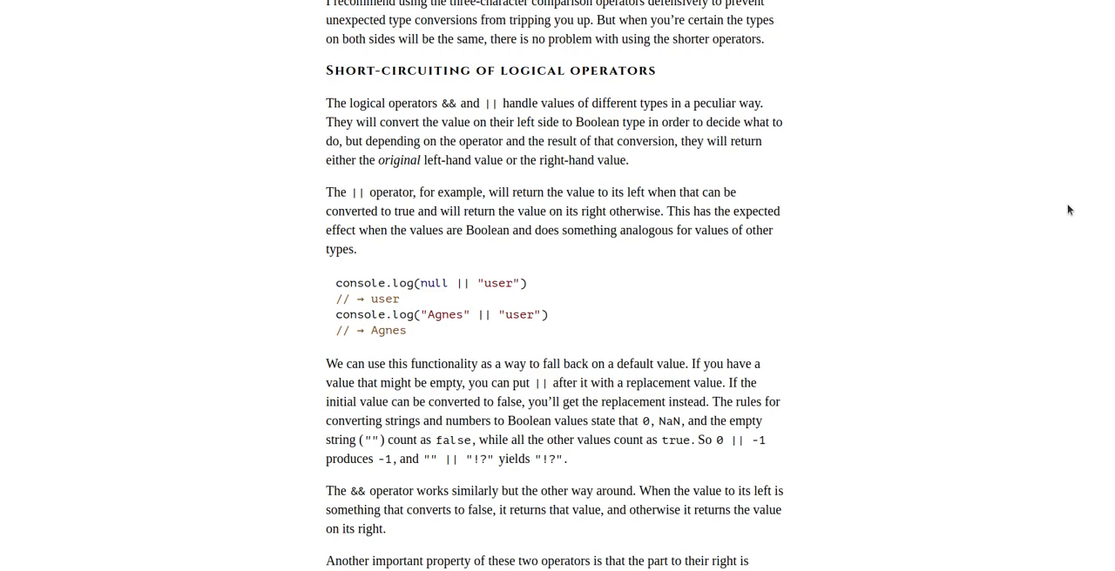
scroll(down, 3)
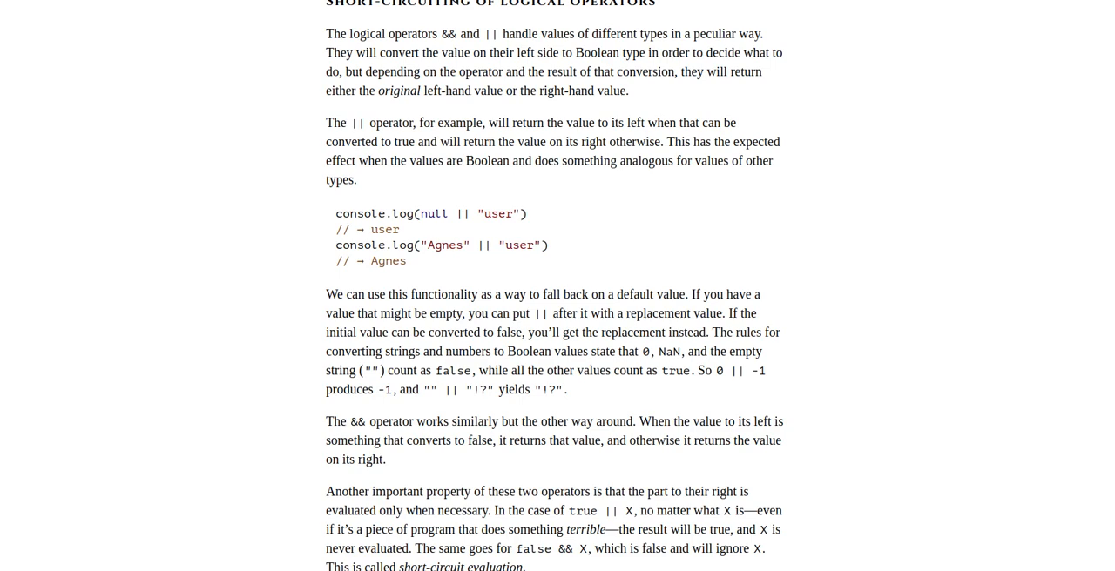
mouse_move(1065, 5)
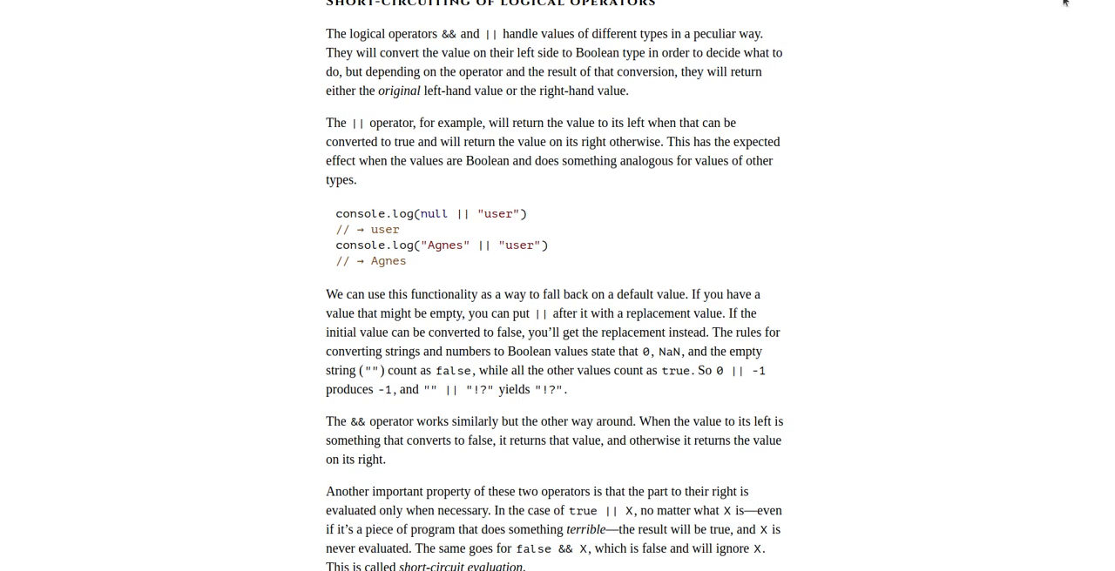
scroll(down, 3)
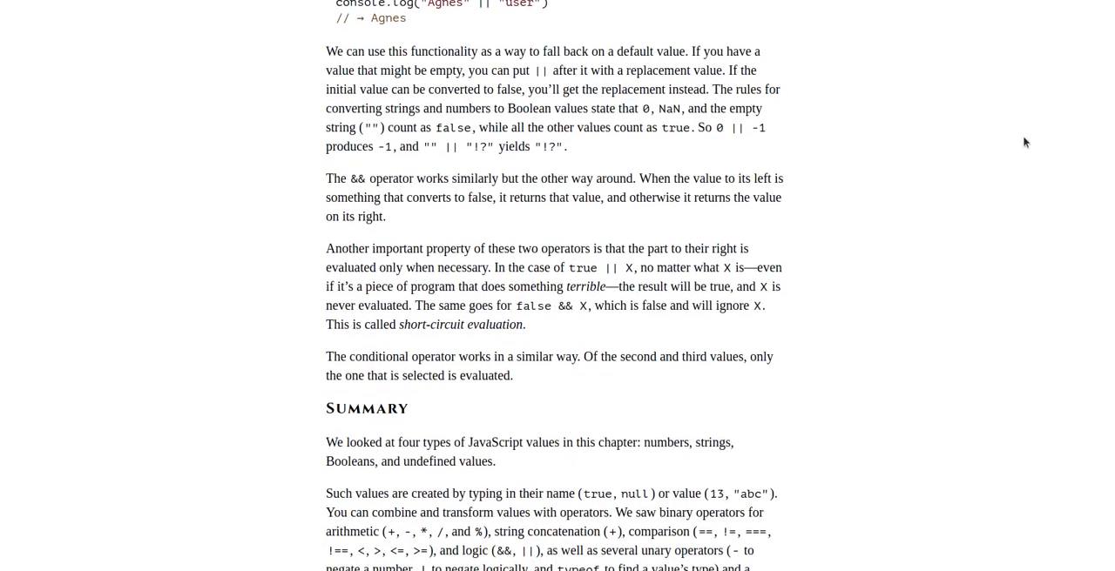
scroll(up, 3)
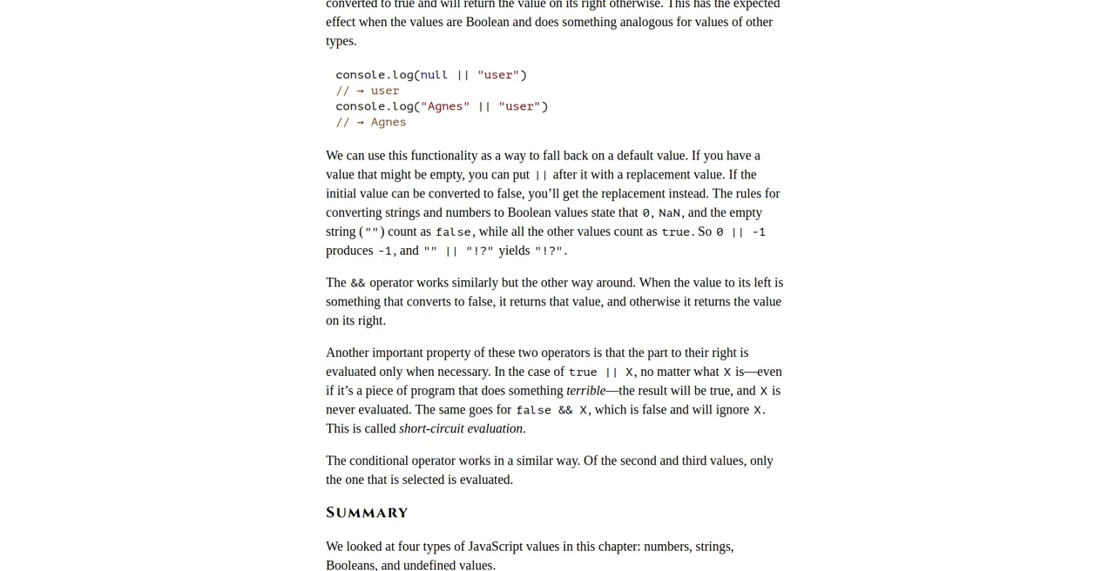
scroll(down, 3)
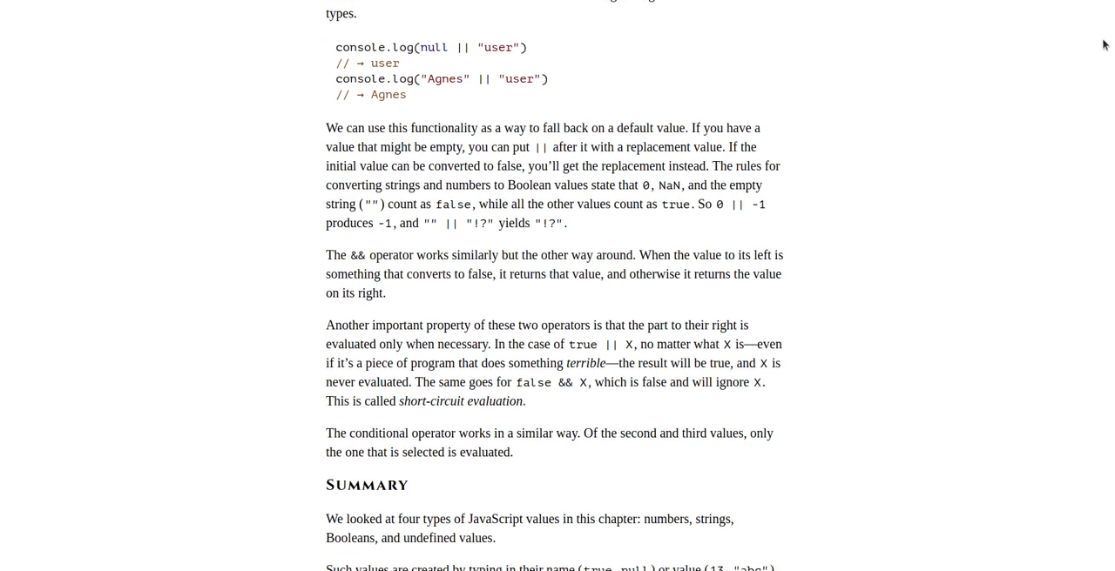
scroll(down, 3)
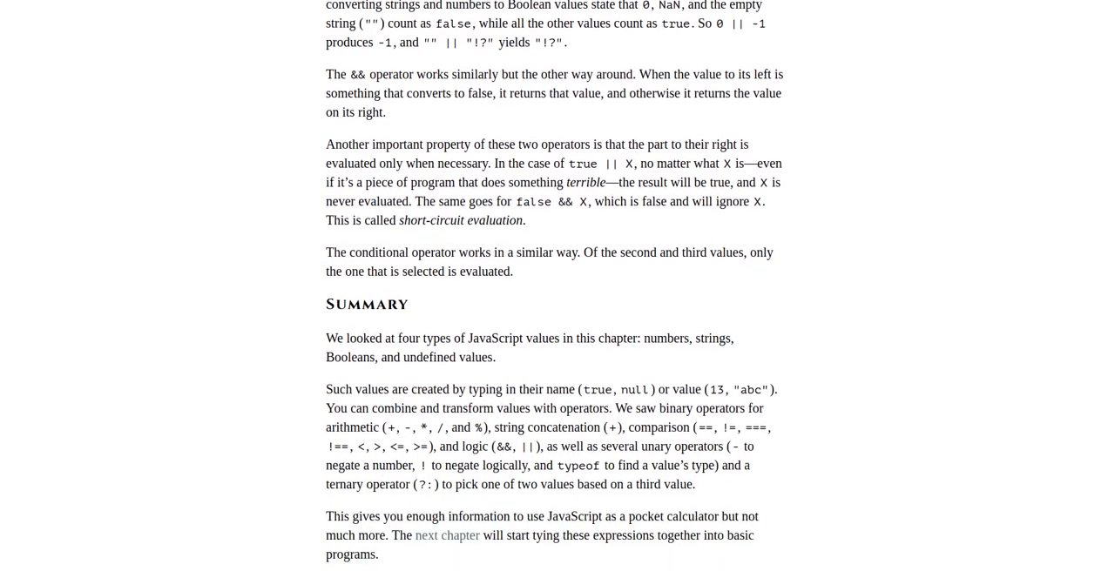